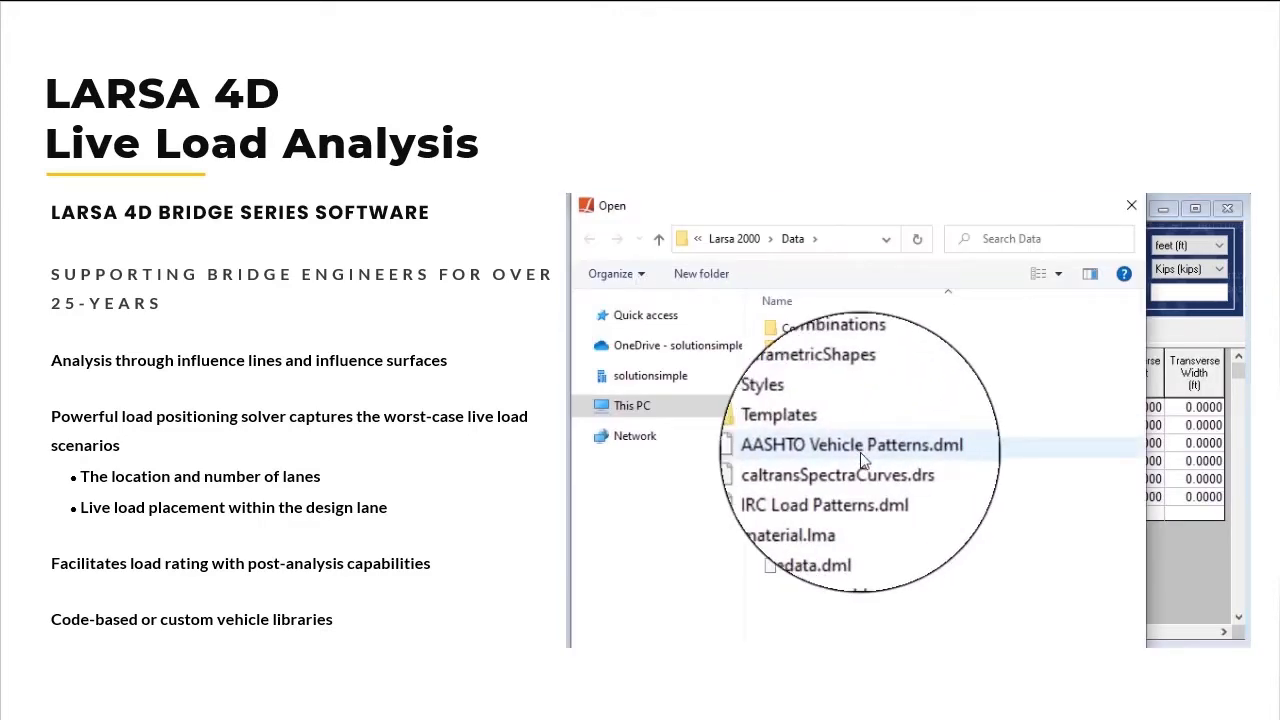
Step: Open AASHTO Vehicle Patterns.dml and view the HL-93 truck axle loads on the Graphics tab
double_click(851, 444)
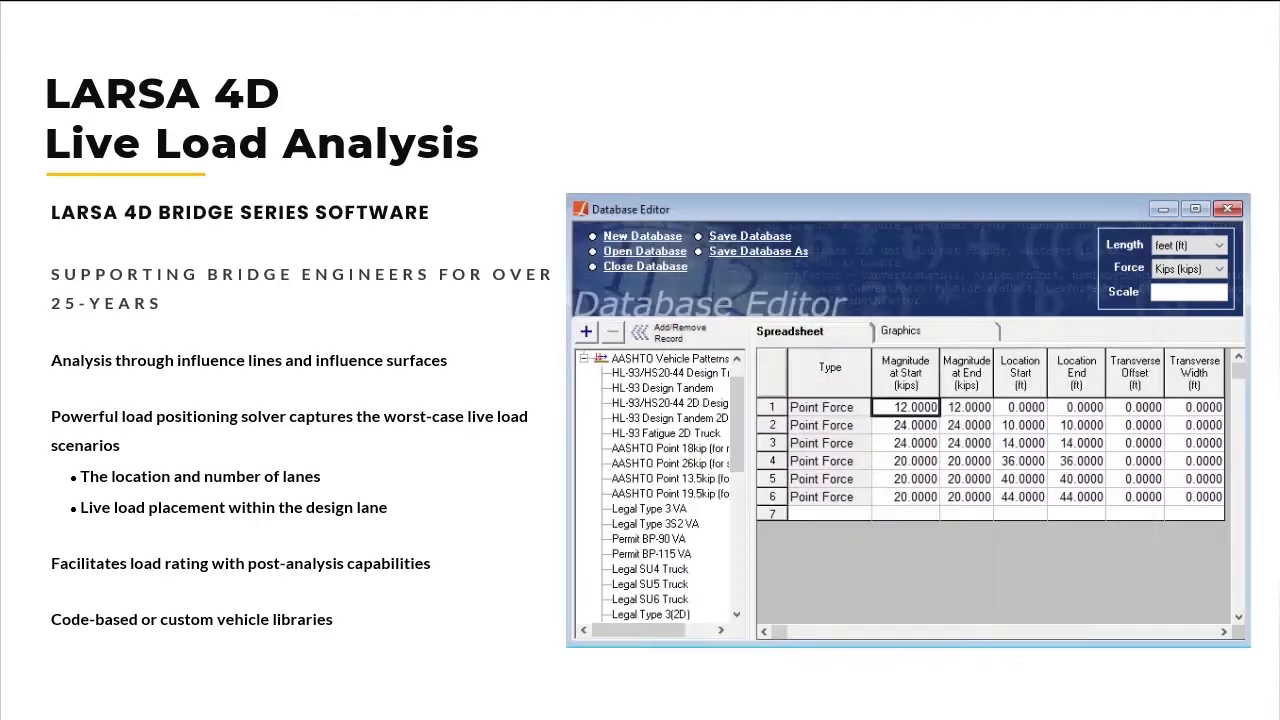
click(904, 331)
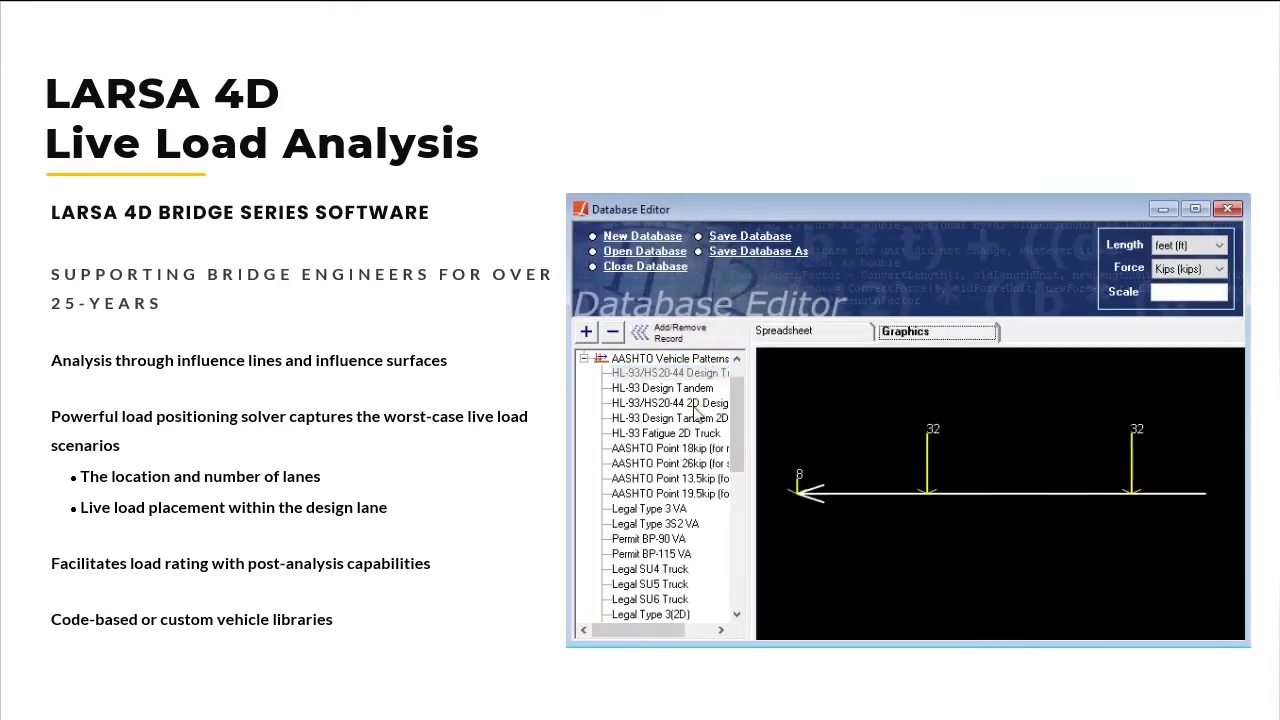
click(670, 402)
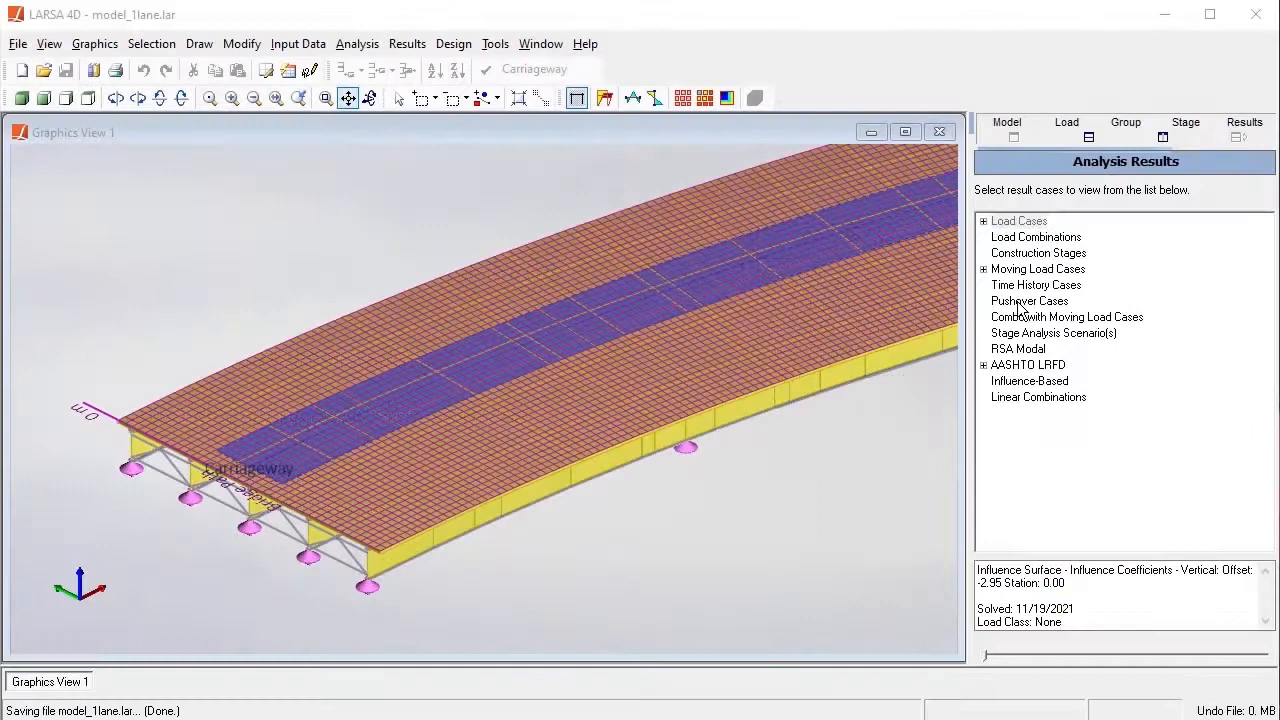
Step: Expand Moving Load Cases, show the deformed deck, and step through stations starting at 3.00
click(984, 269)
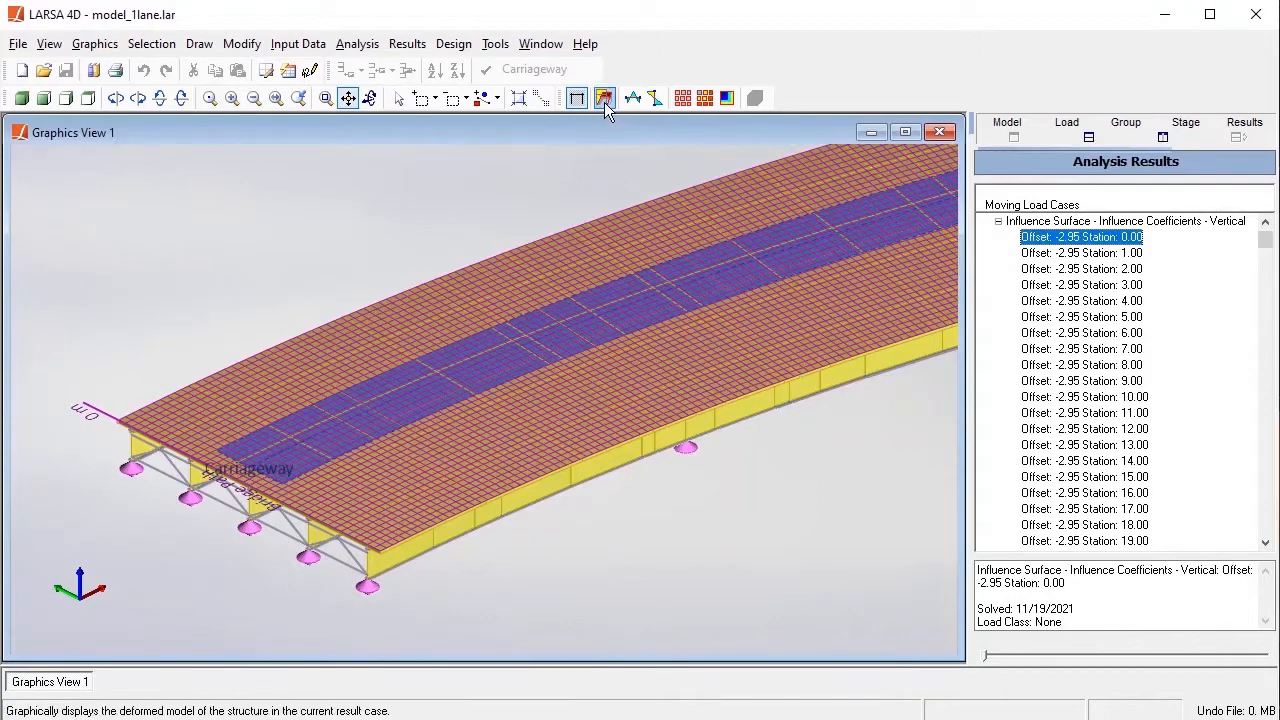
click(605, 97)
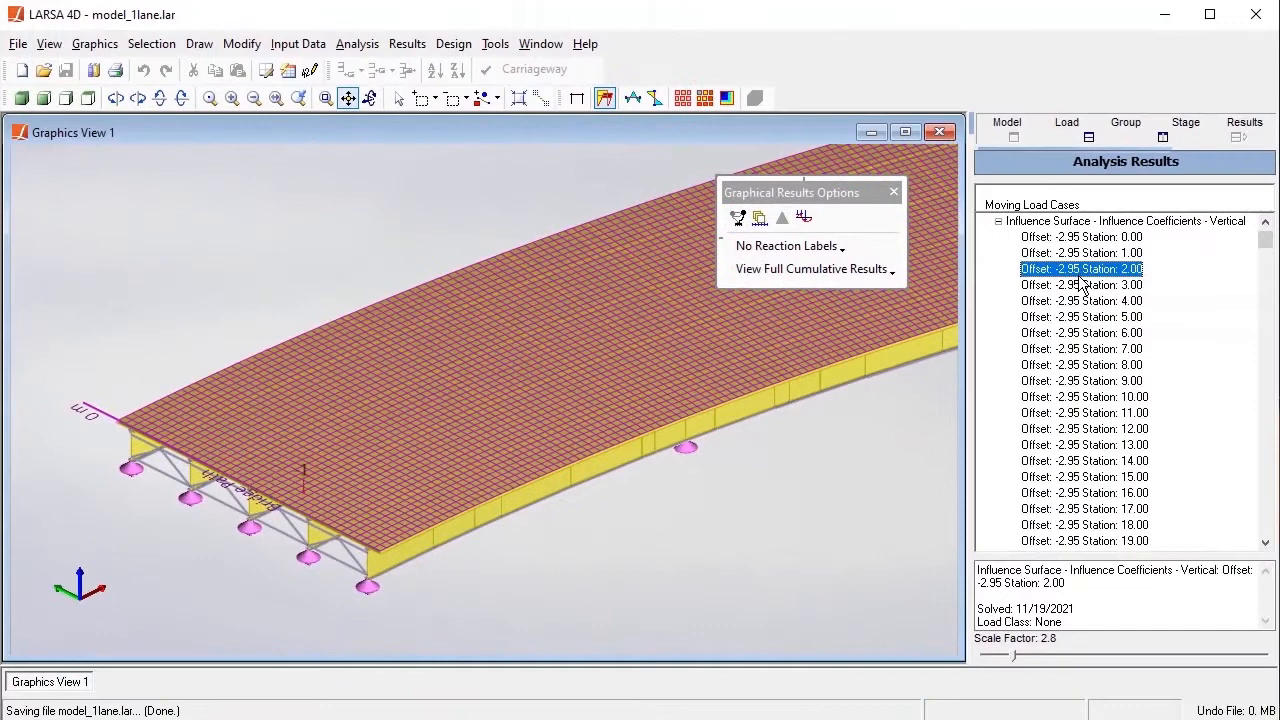
click(1081, 285)
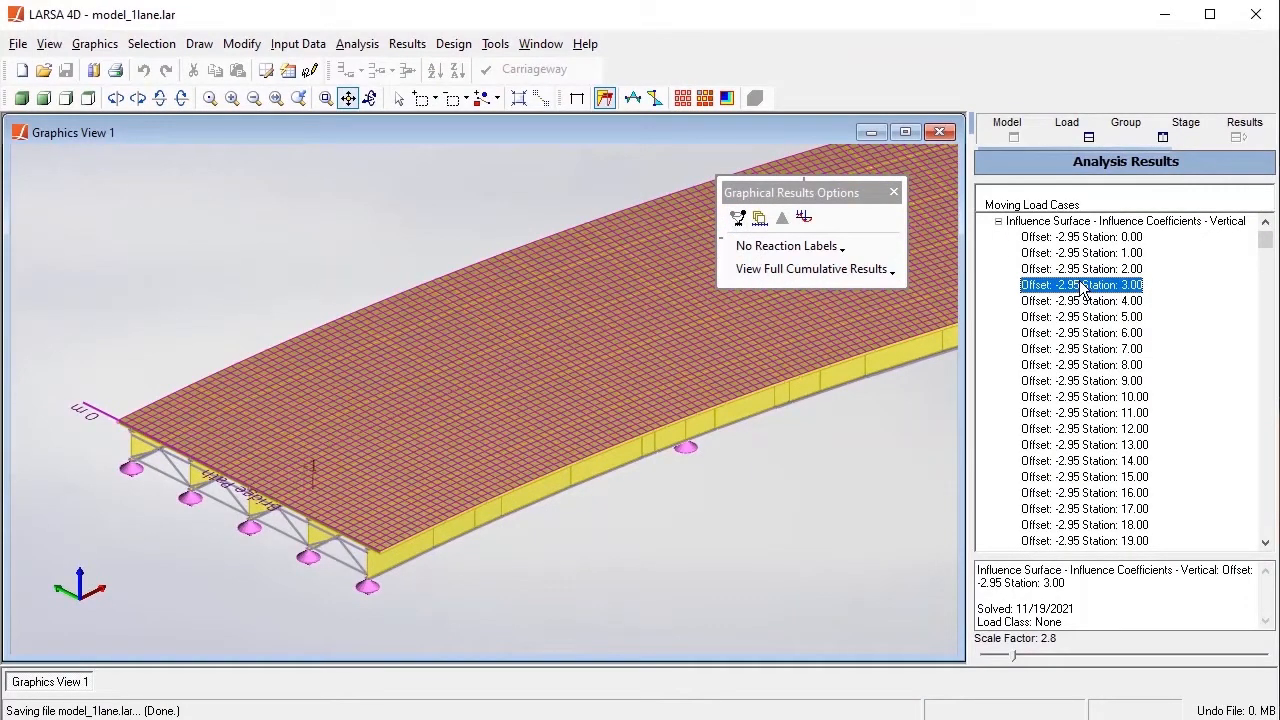
click(1083, 444)
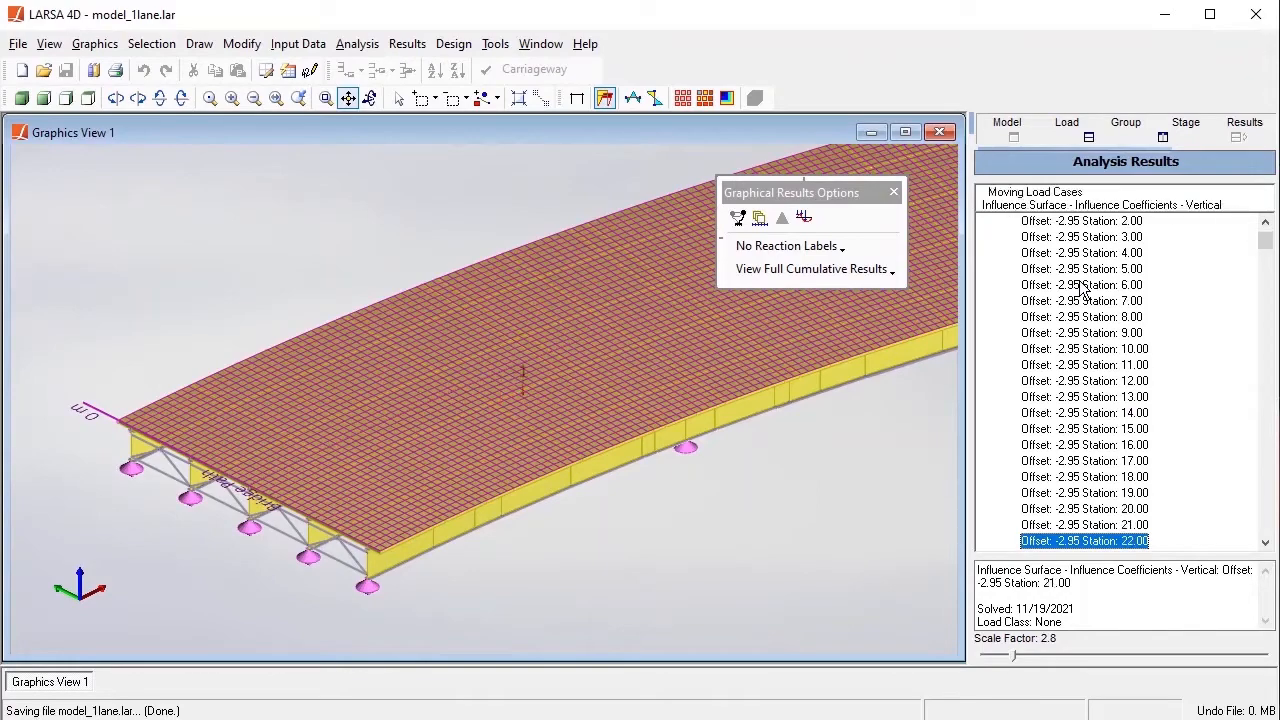
scroll(down, 3)
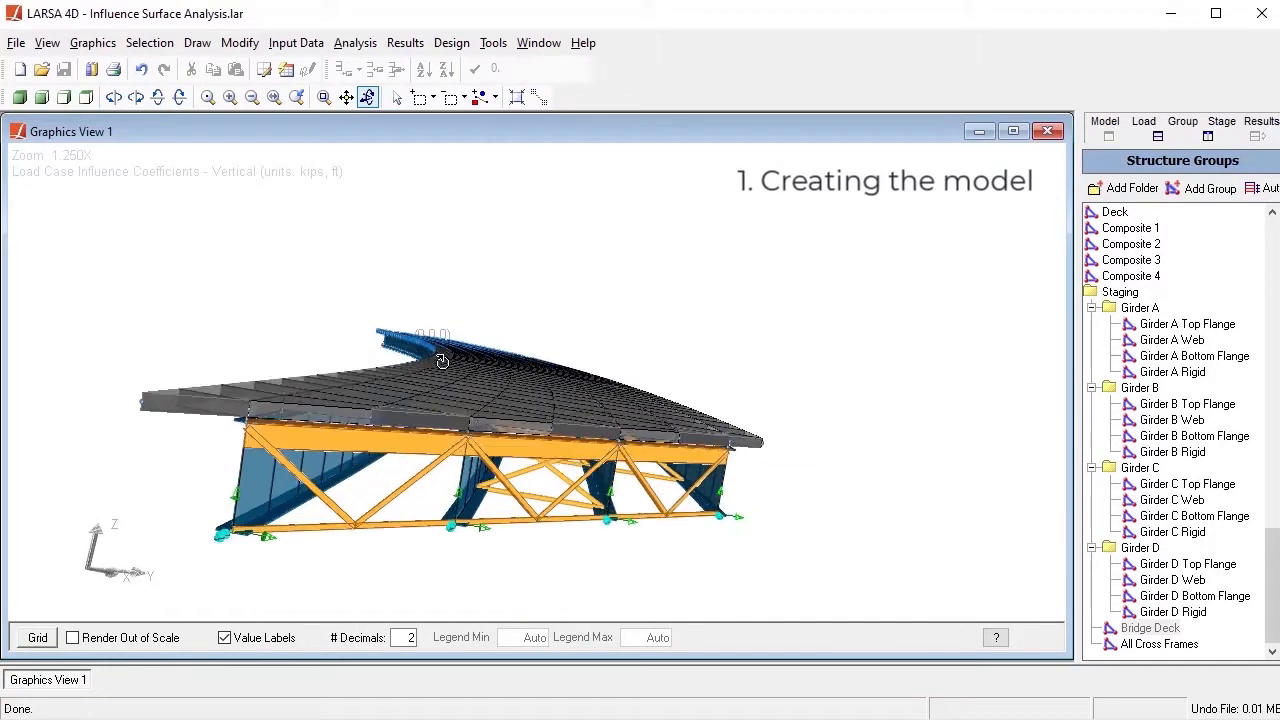
Step: Isolate the Bridge Deck structure group so only the deck is displayed
click(538, 97)
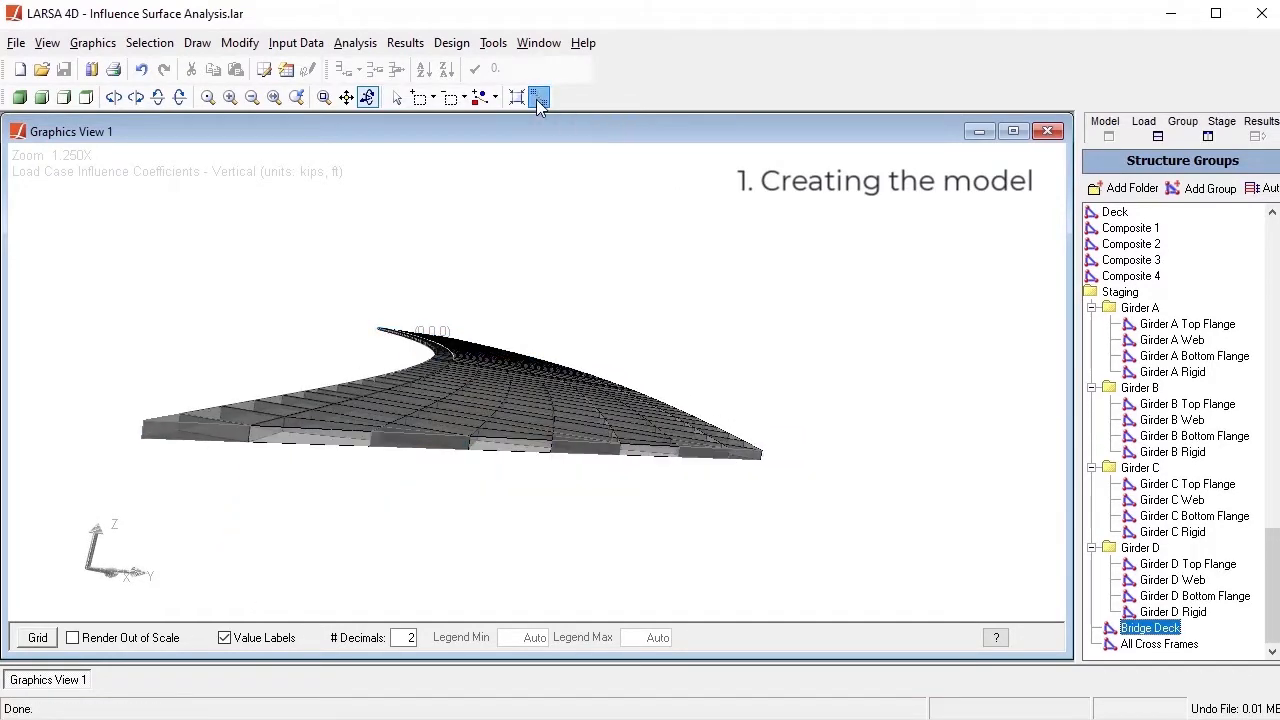
click(538, 96)
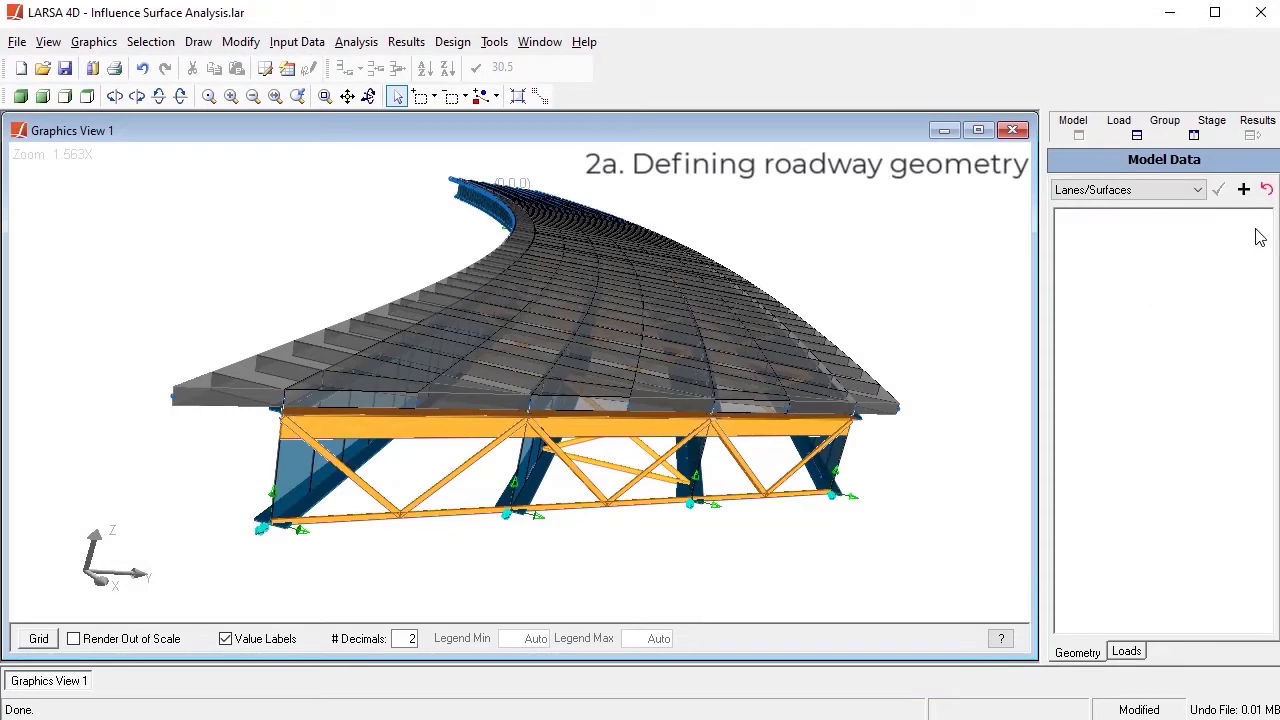
Step: Add a 30.5 ft lane pathed through plates 553, 603, 663, 705 with parabolic curvature
click(1243, 189)
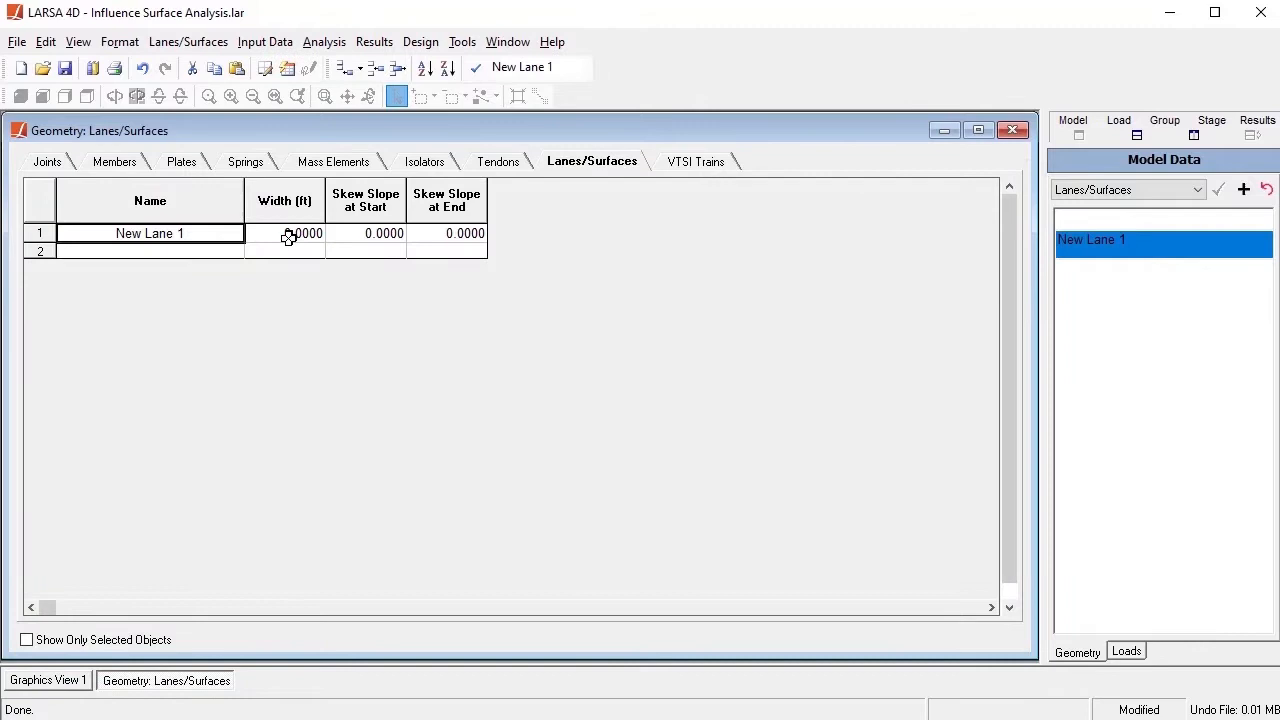
text(30.5)
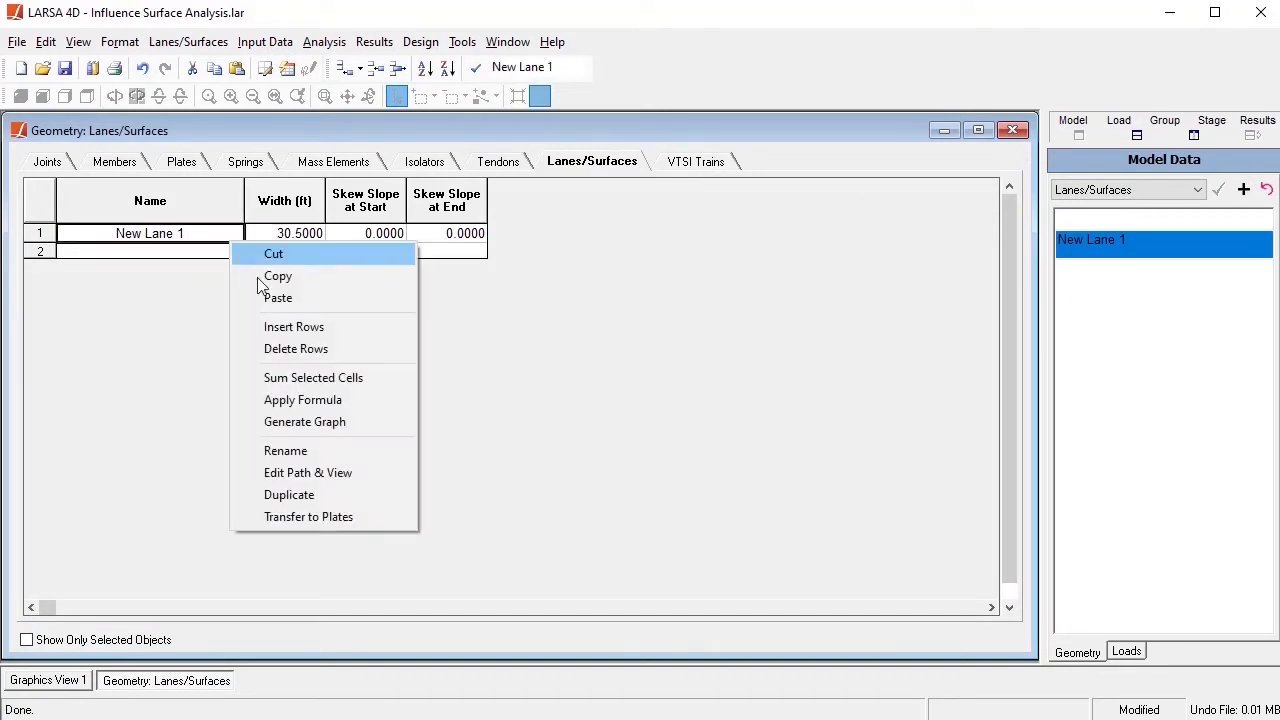
click(308, 472)
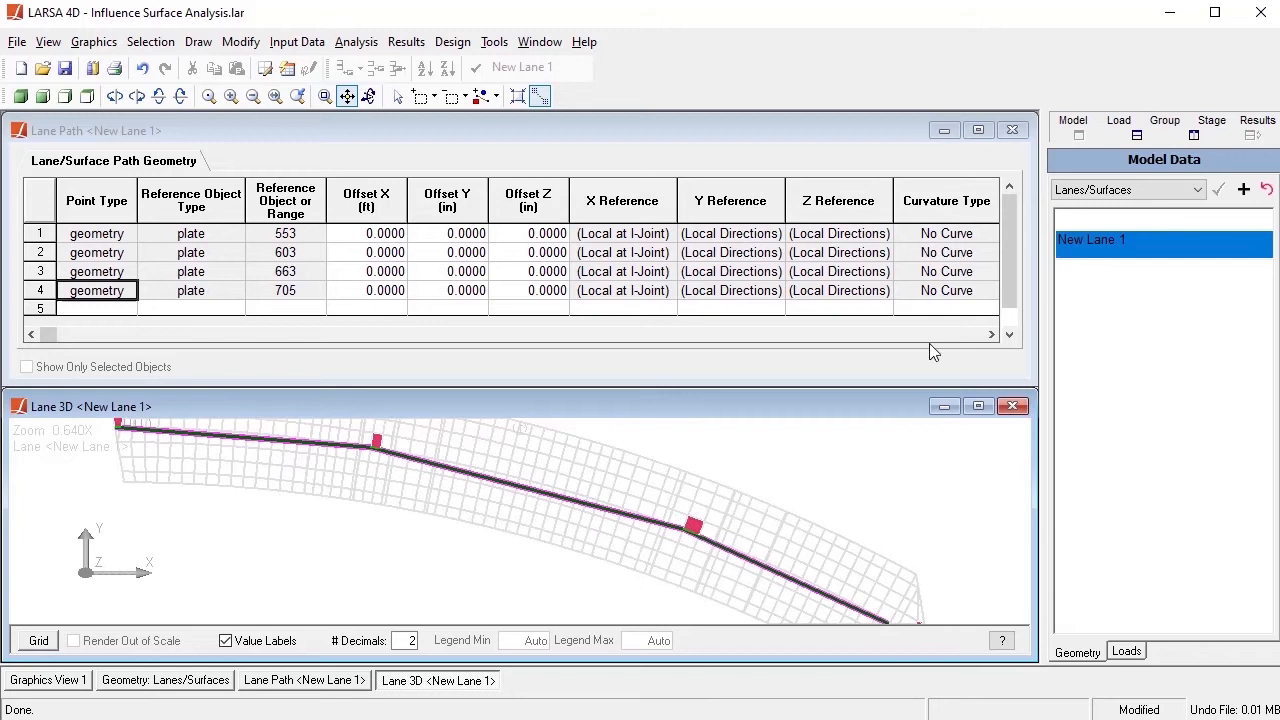
click(585, 67)
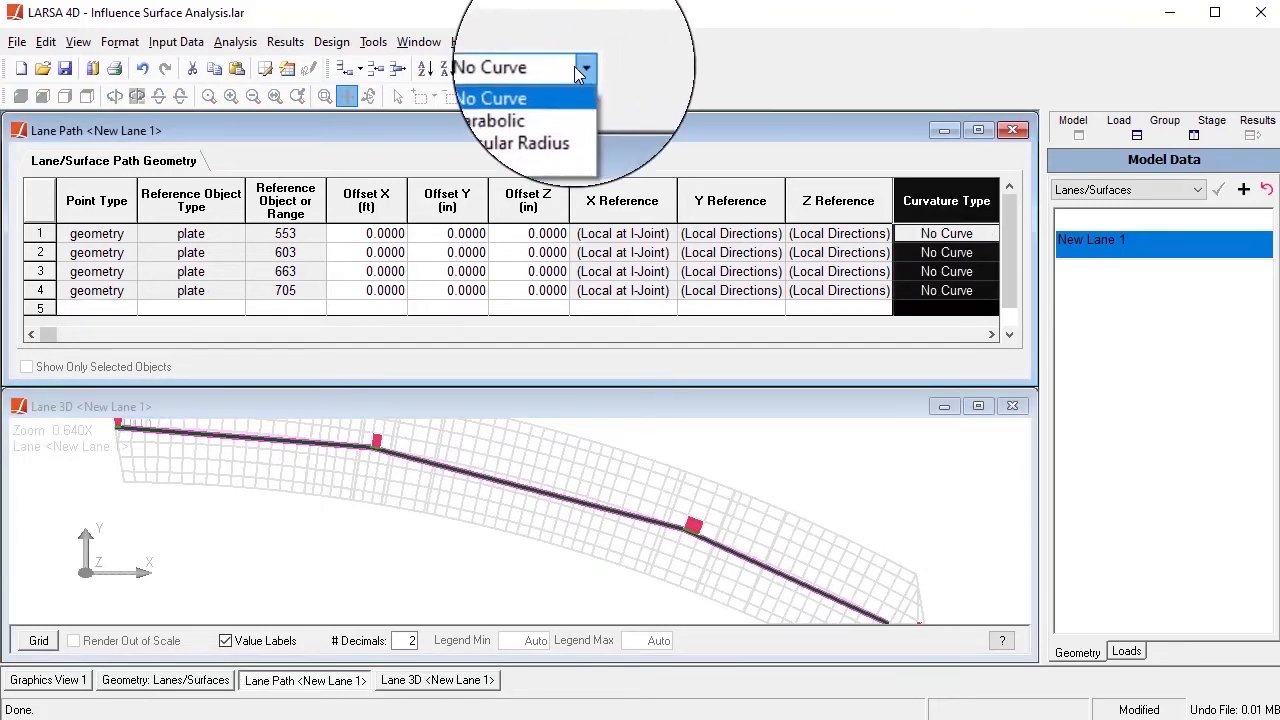
click(494, 120)
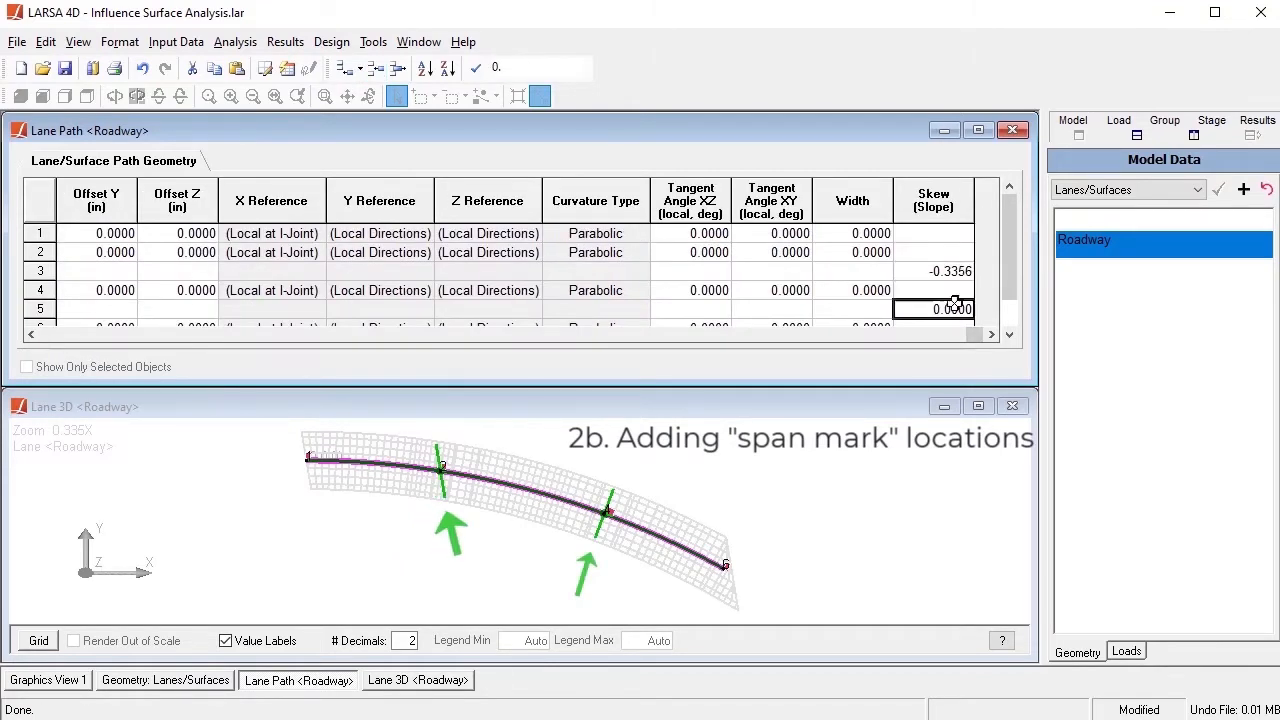
Step: Enter span-mark skews -0.3356 and -0.5774, close the lane windows, and zoom into the plan
text(-0.5774)
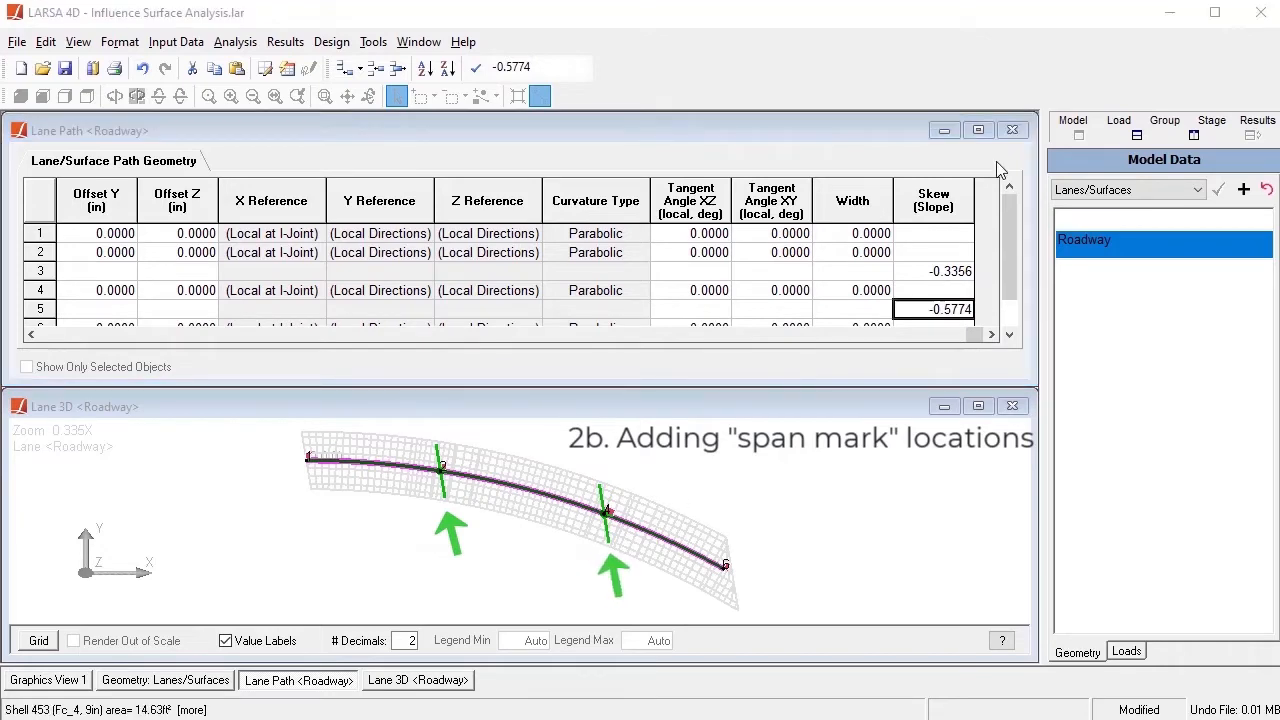
click(1012, 130)
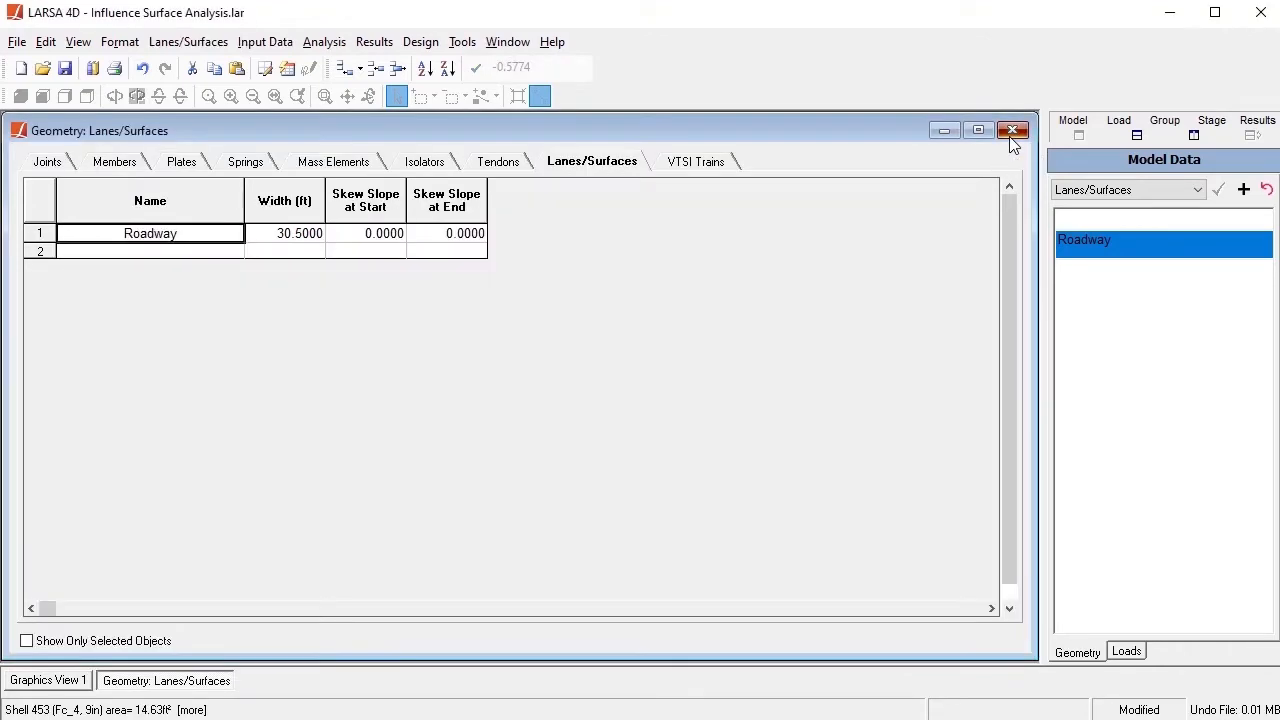
click(1012, 130)
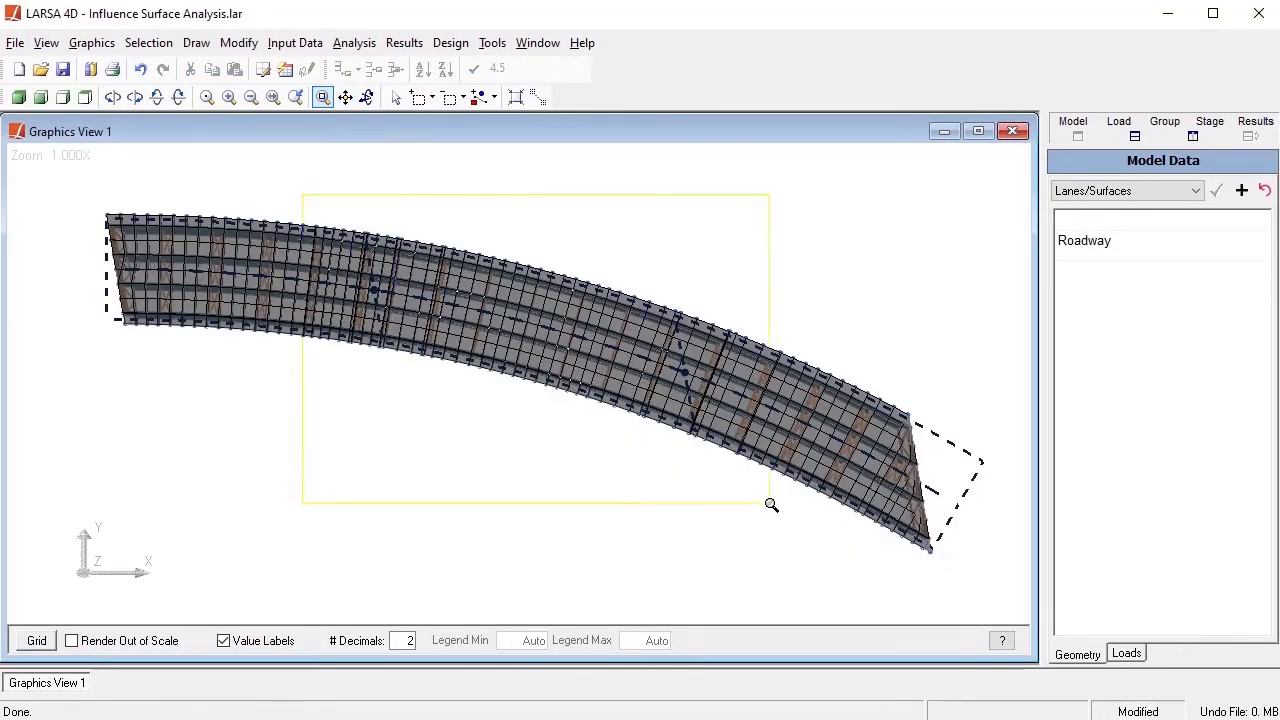
drag(305, 192, 770, 505)
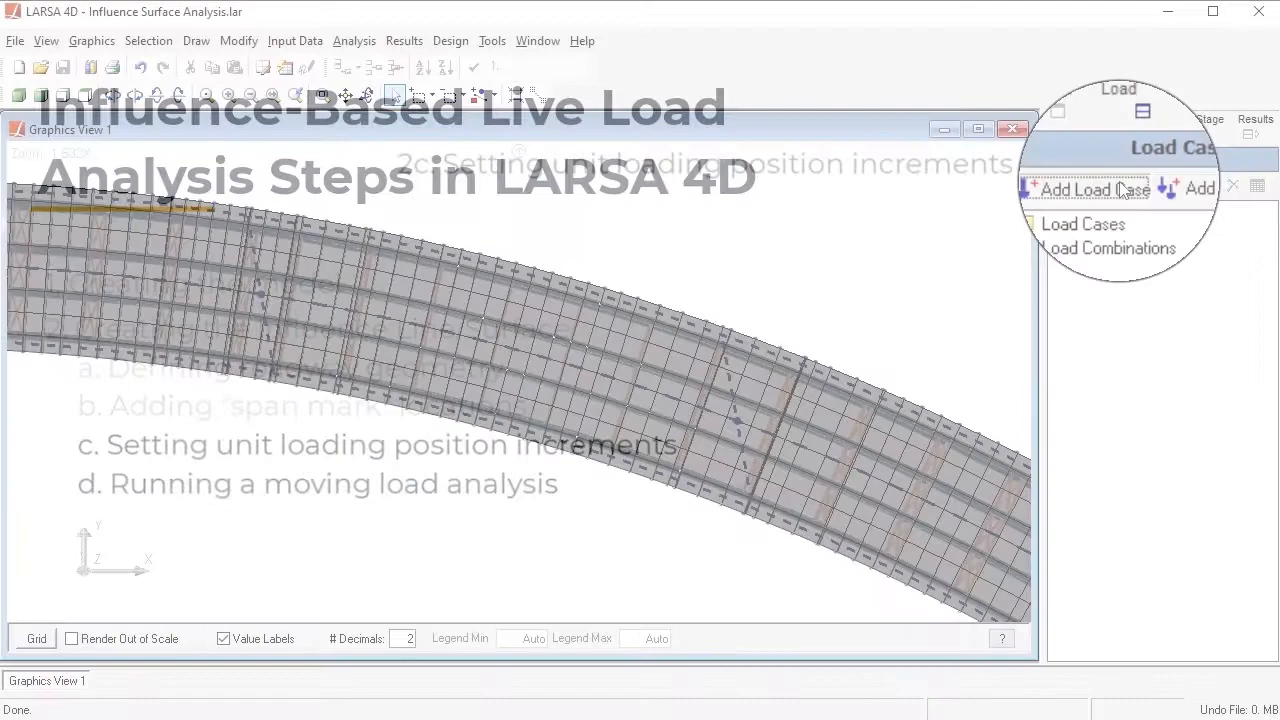
Step: Add Moving (Static) case Influence Coefficients loading Roadway at 5 ft forward, 3 ft transverse
click(1085, 189)
text(Influence Coefficients)
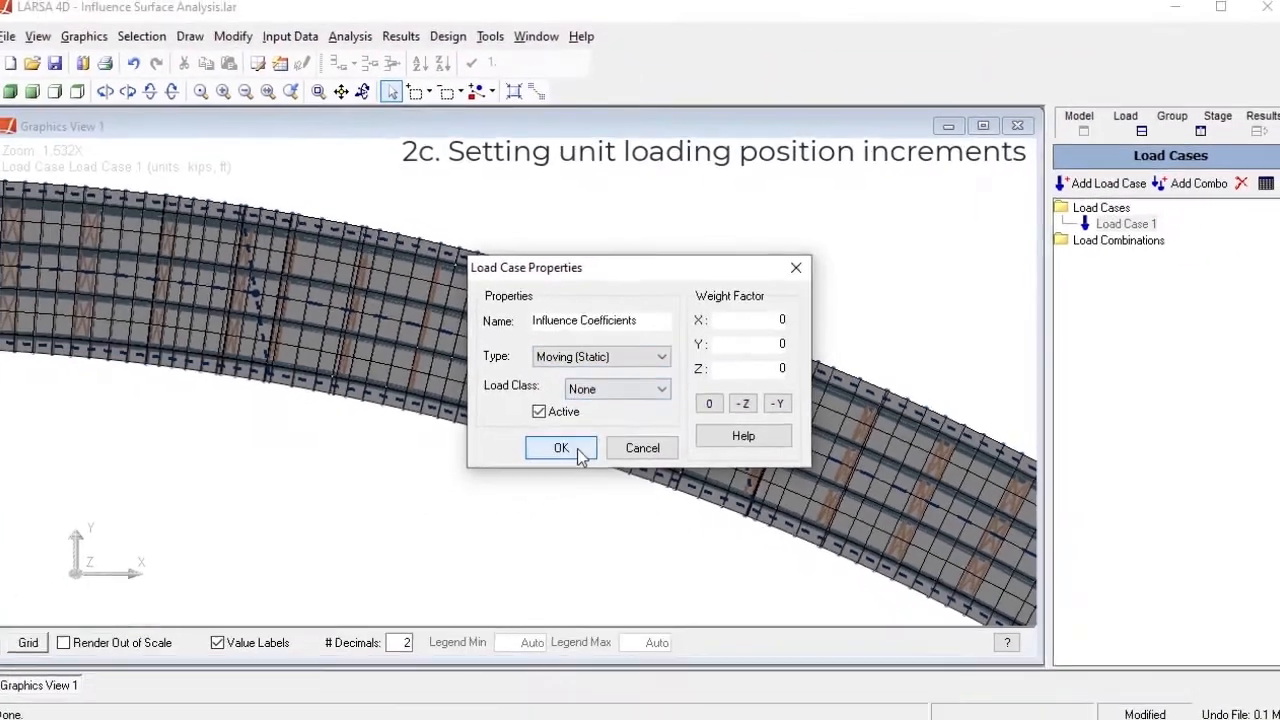
click(560, 447)
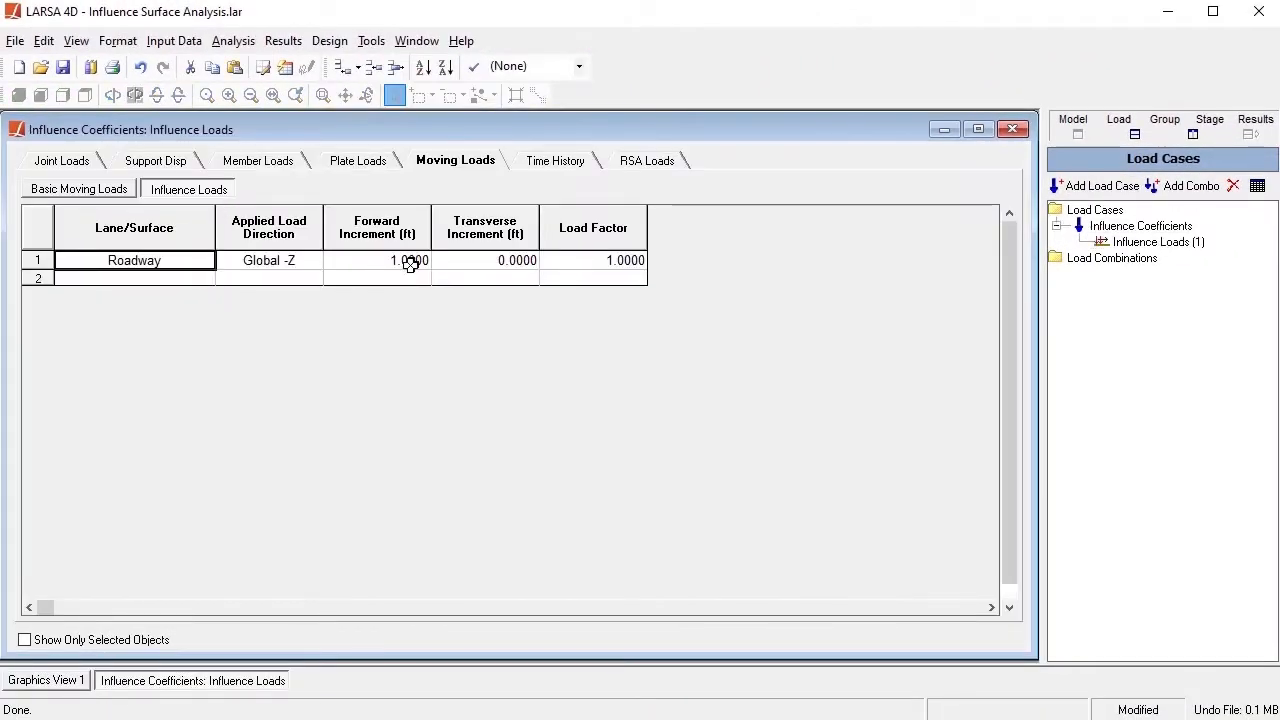
text(5.0000)
click(485, 260)
text(3.0000)
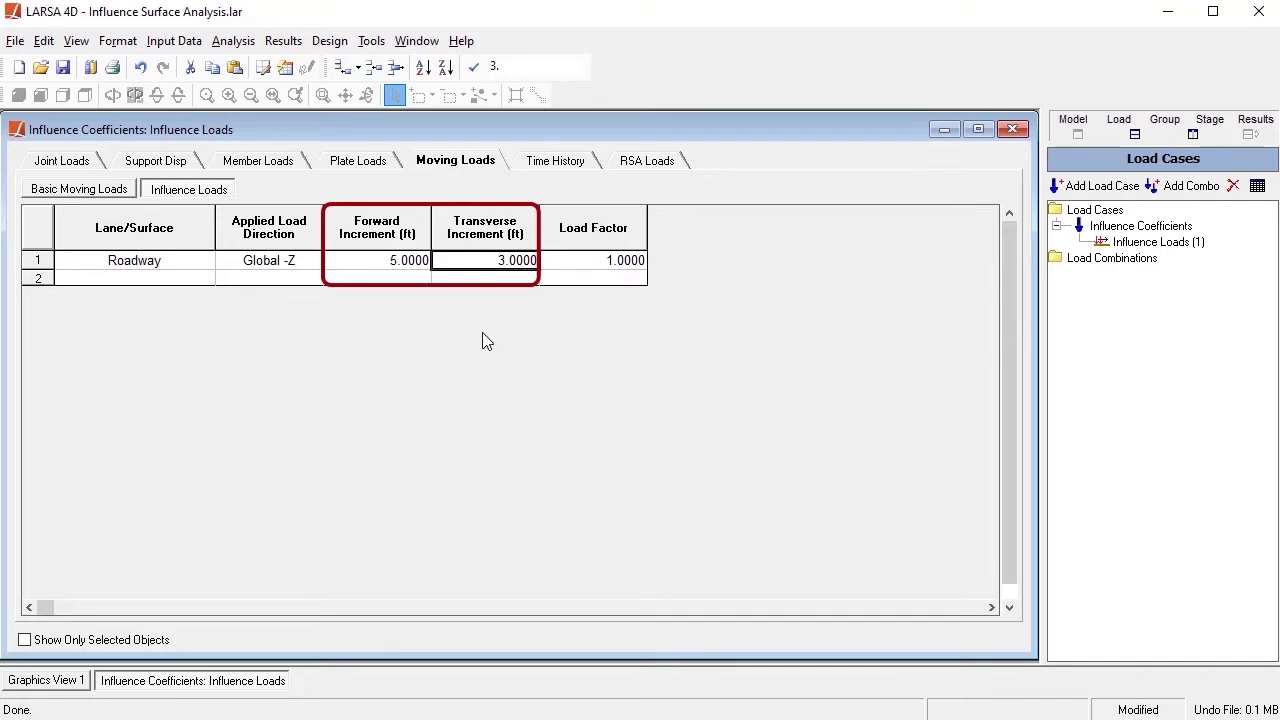
click(354, 41)
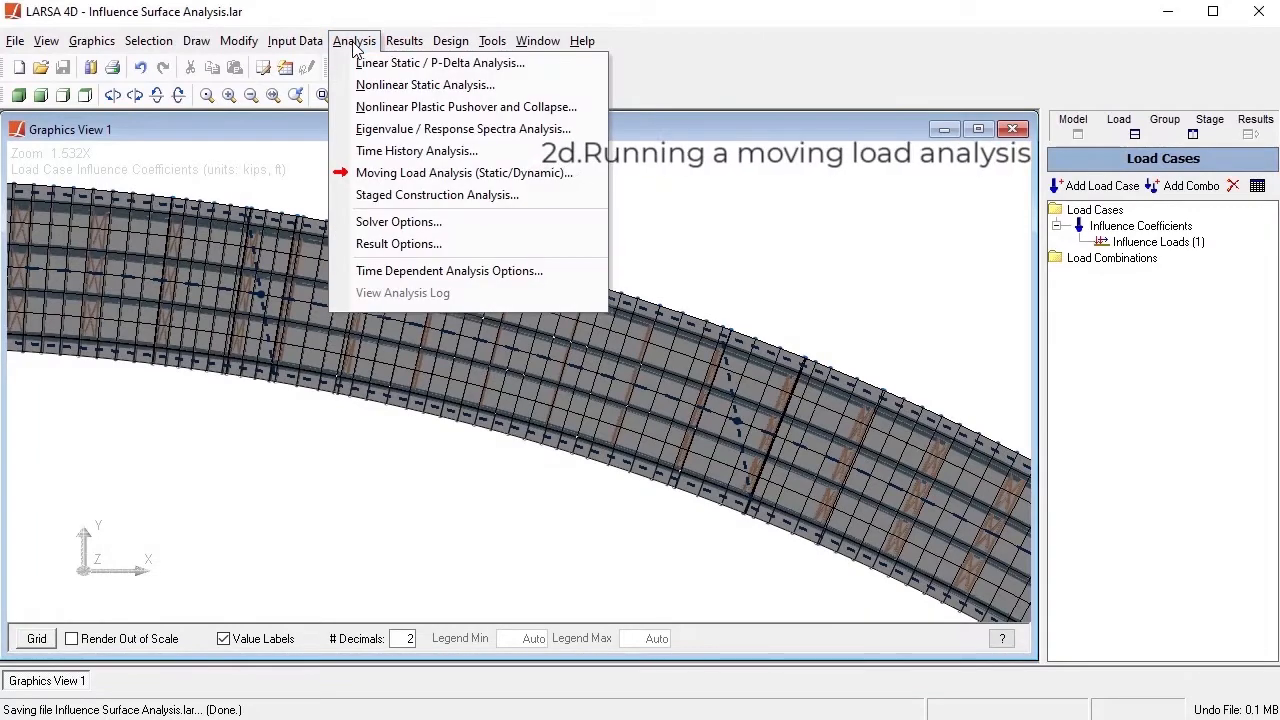
Step: Run the Static Moving Load/Influence analysis and step through later unit load stations
click(464, 172)
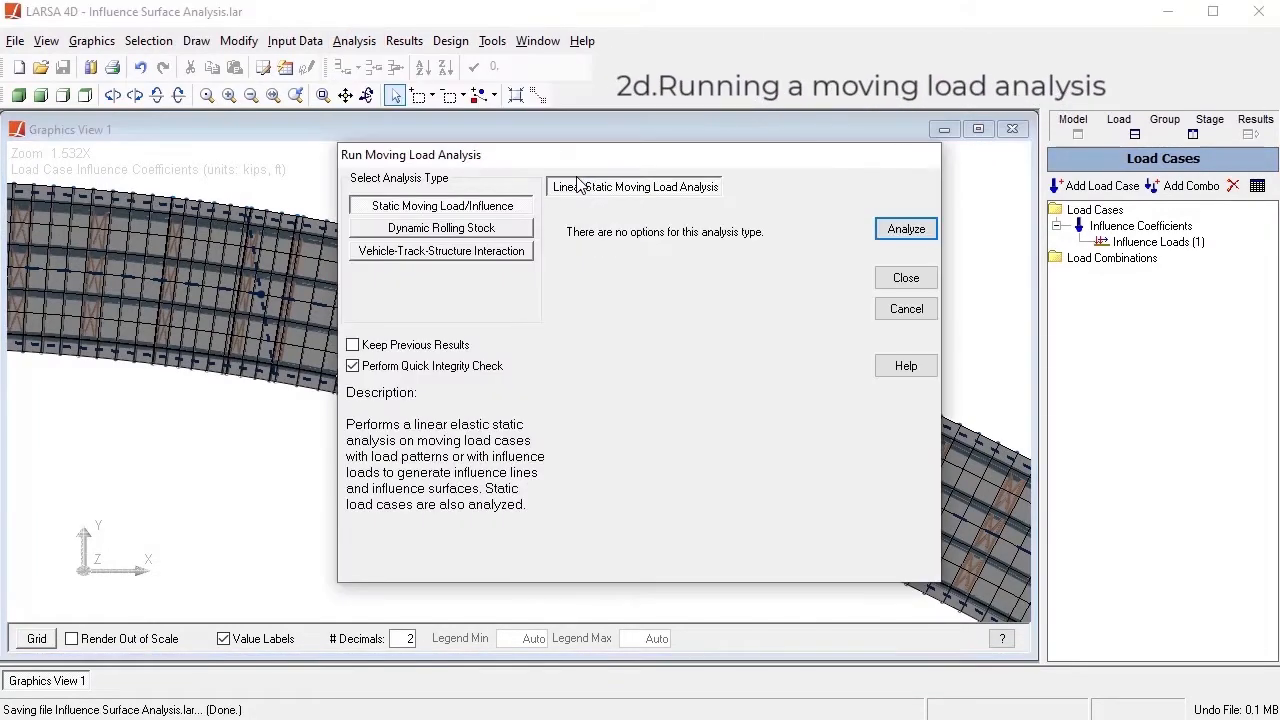
click(905, 228)
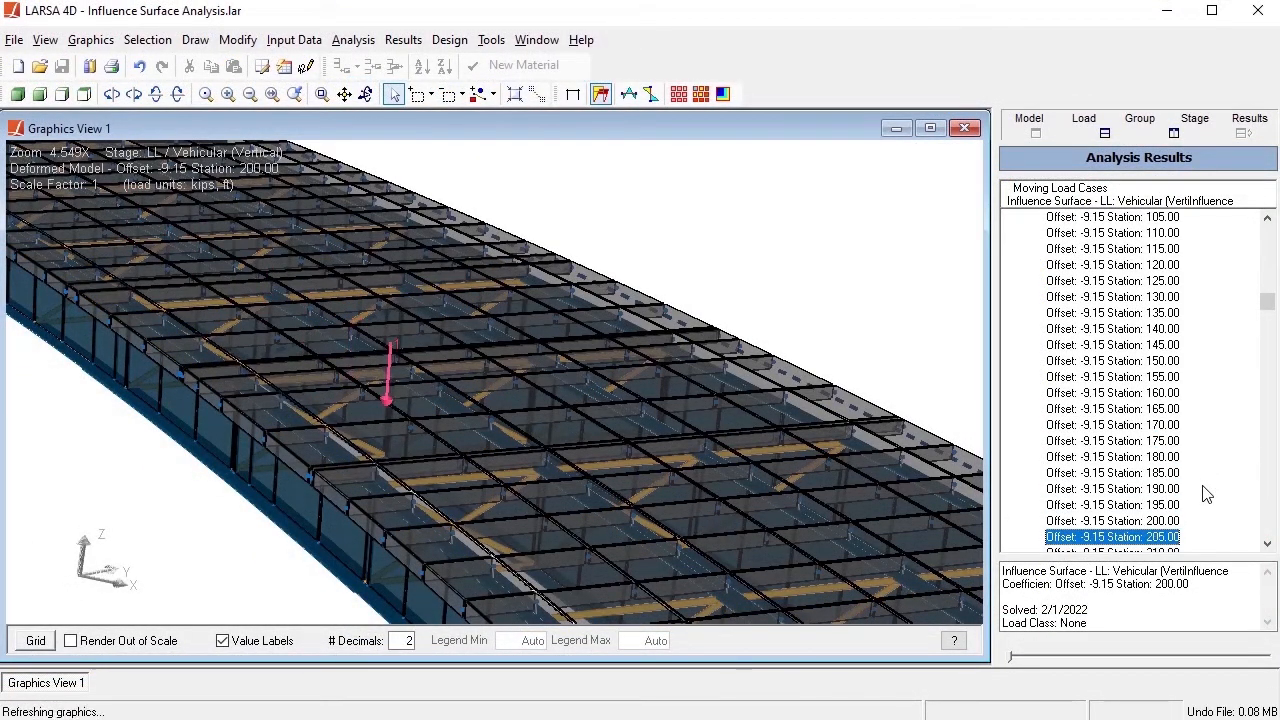
click(1112, 488)
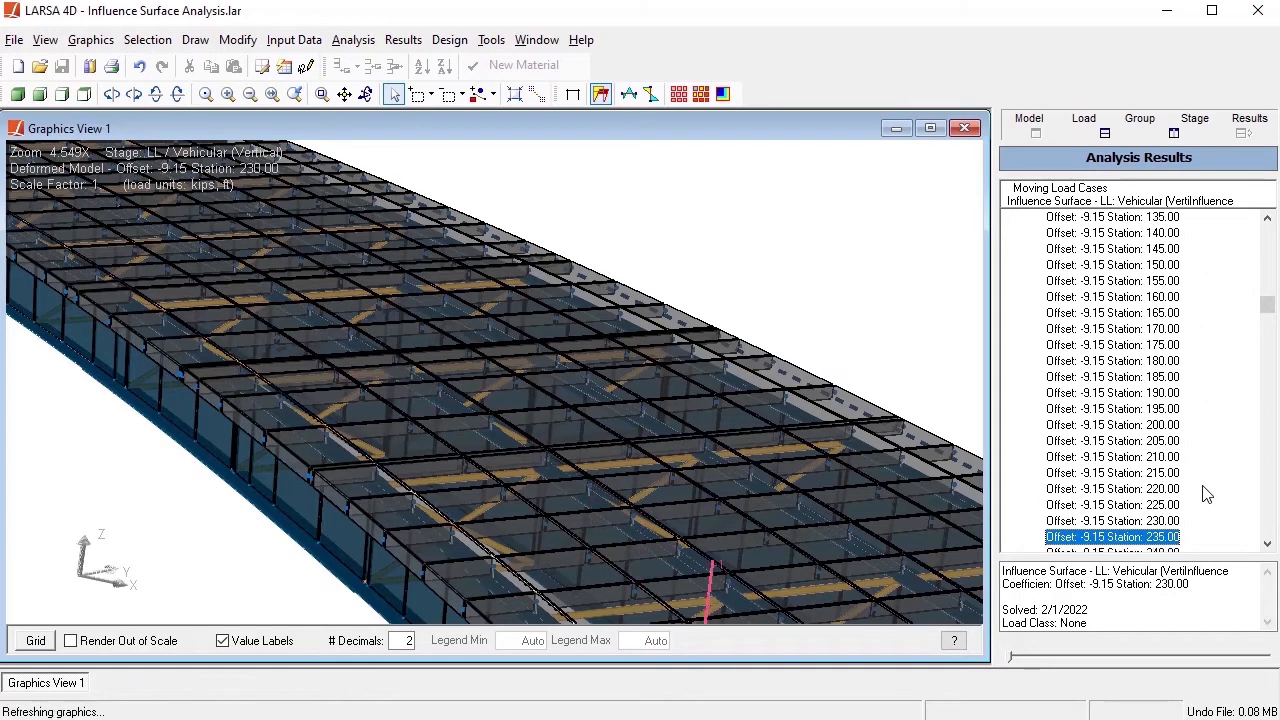
click(293, 40)
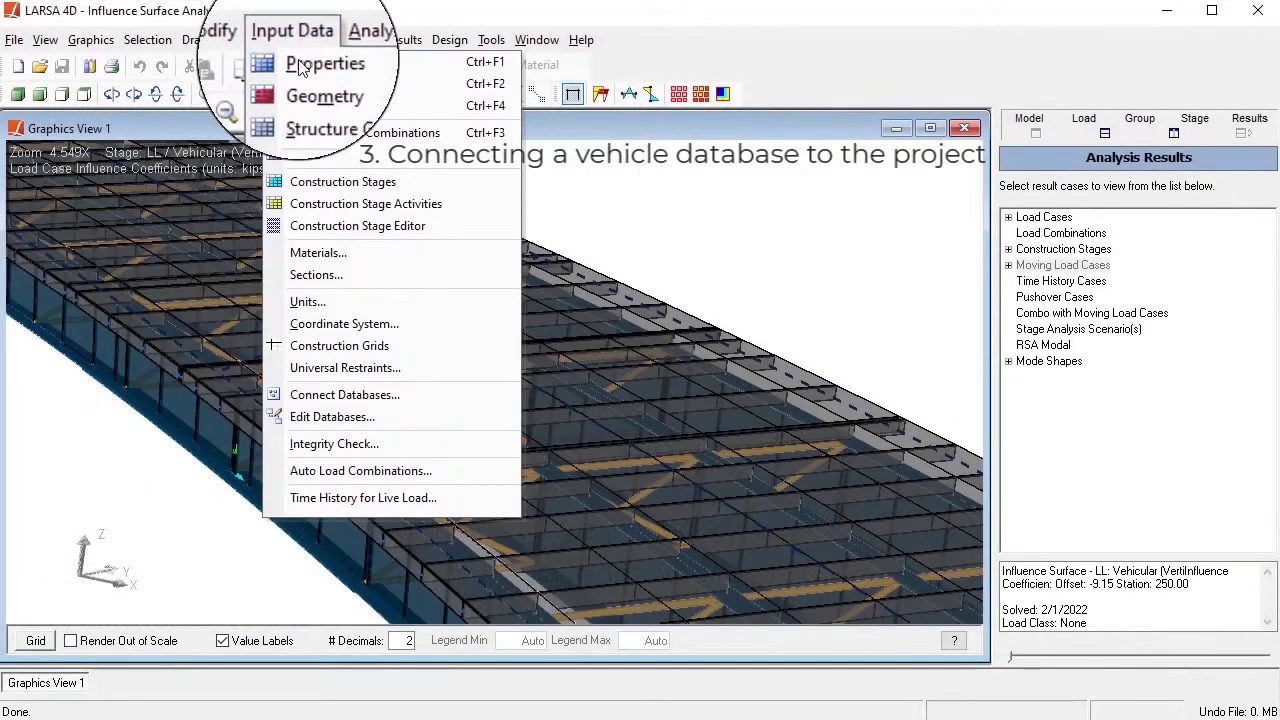
Step: Link AASHTO Vehicle Patterns.dml to the project as a standard database
click(344, 394)
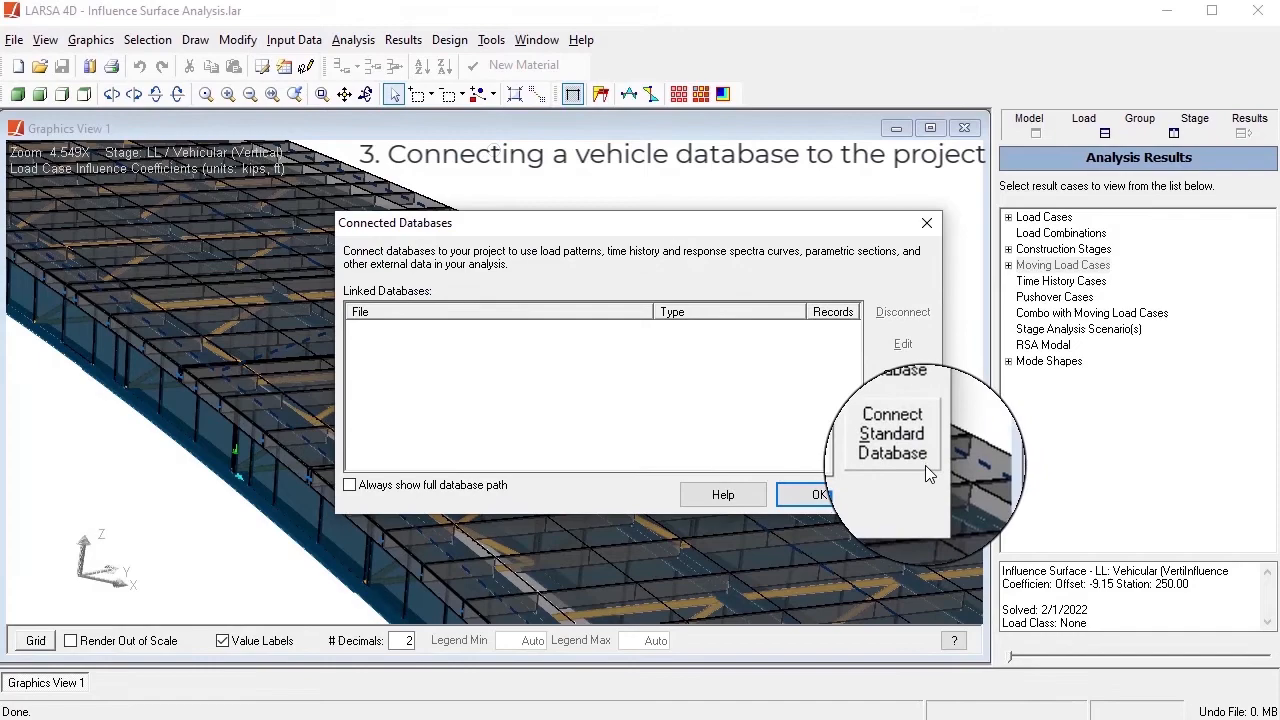
click(891, 433)
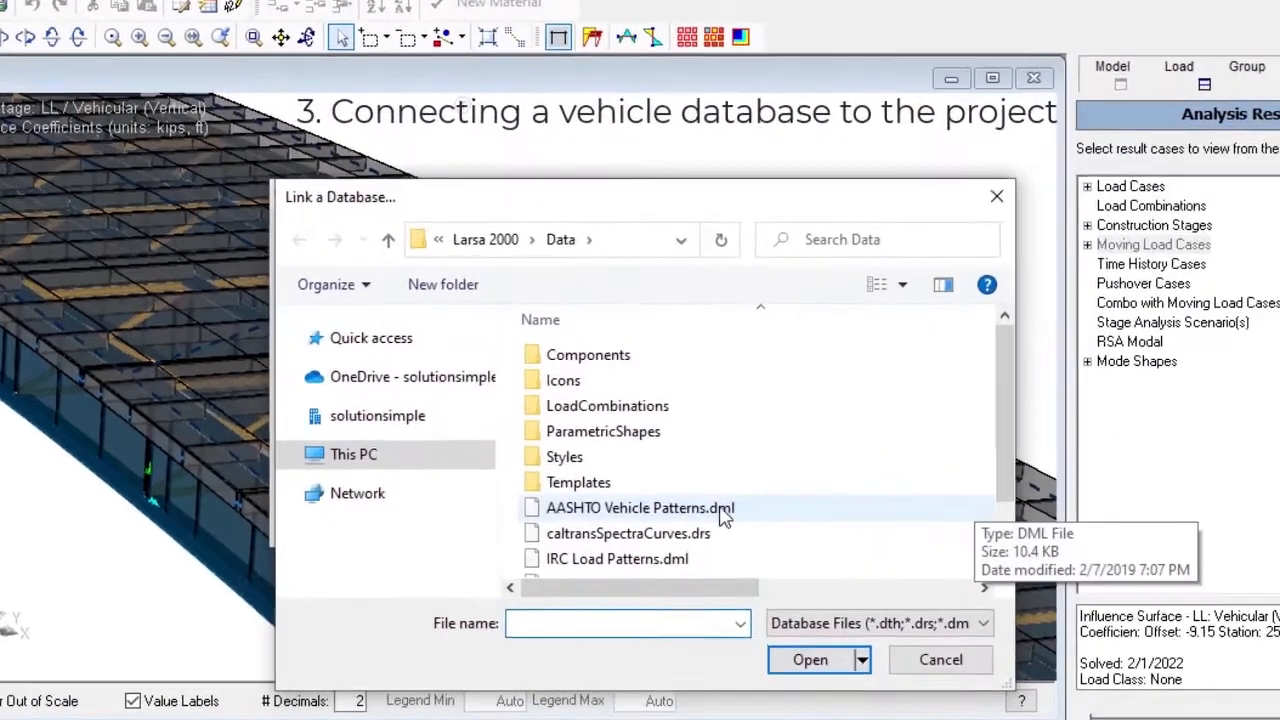
click(639, 507)
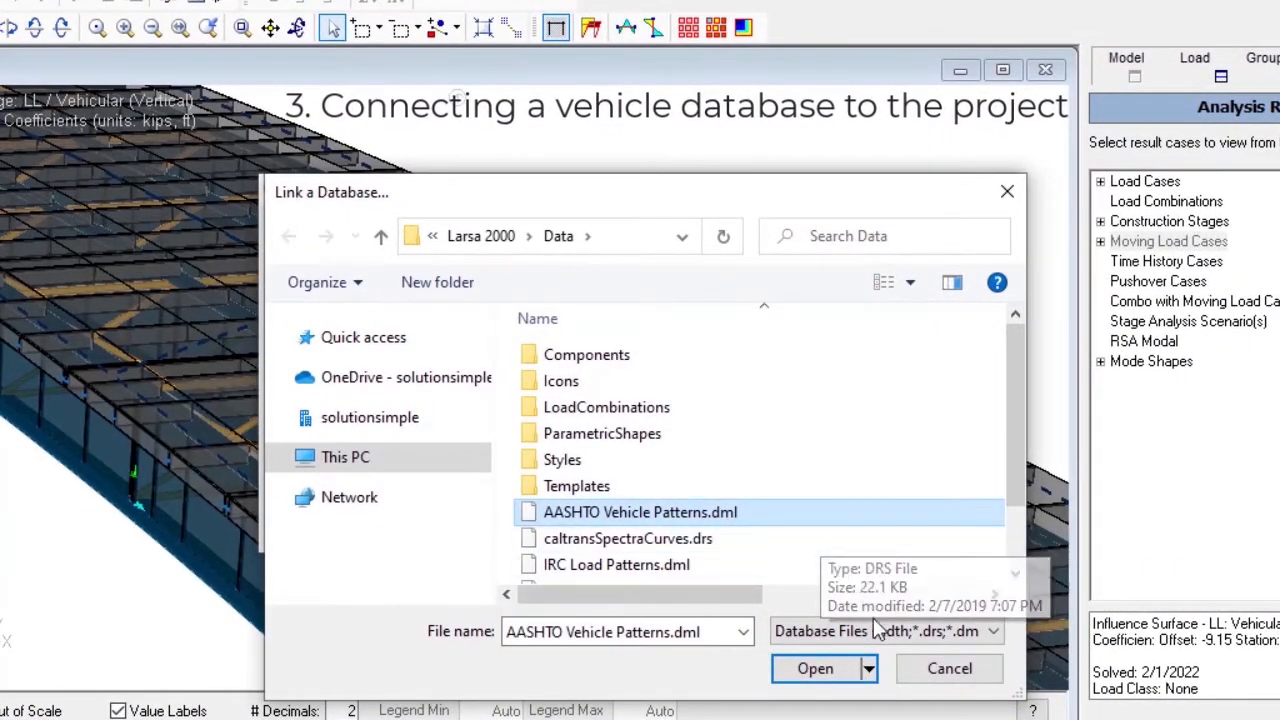
click(814, 668)
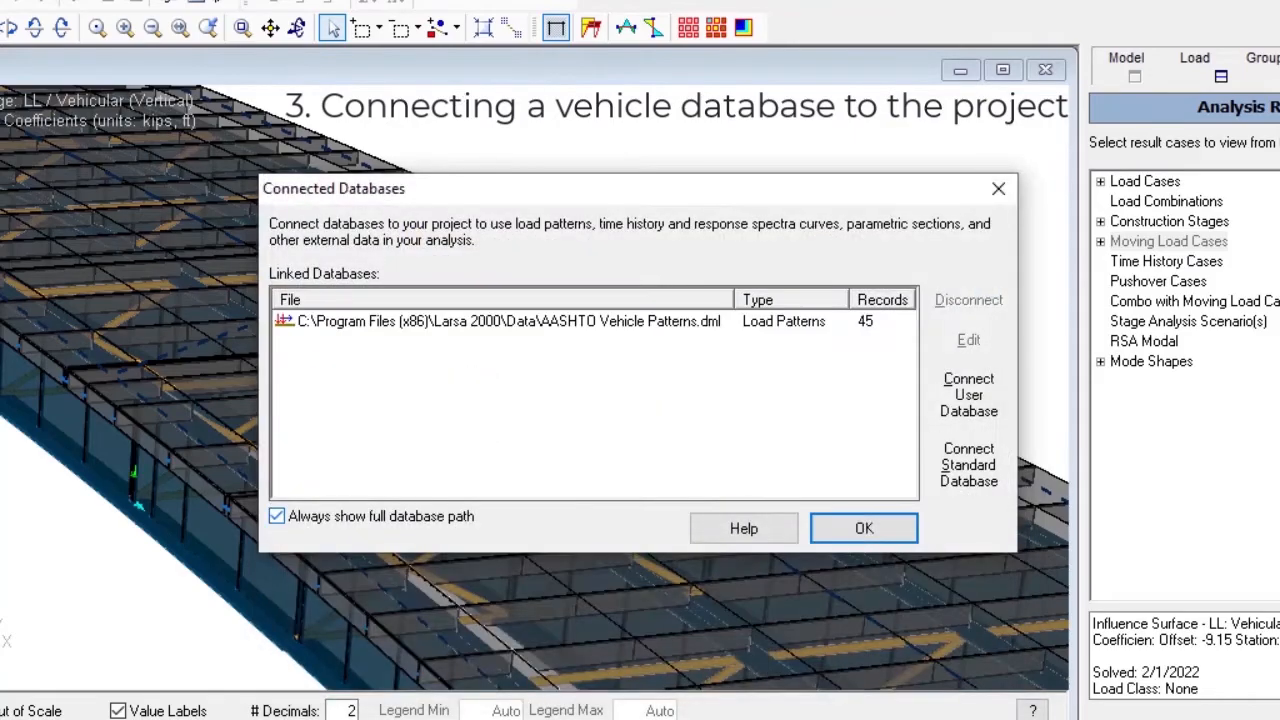
click(863, 528)
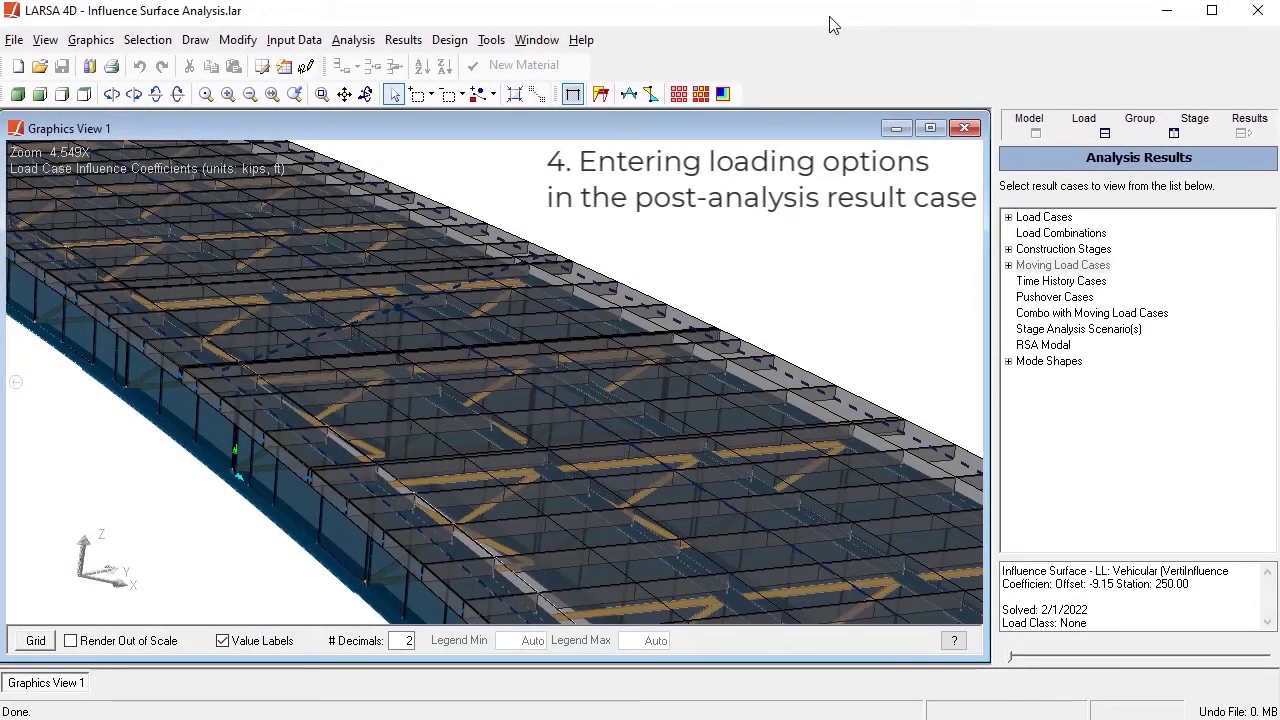
Step: Create the Roadway influence line/surface result case with a 12 ft design lane width
click(402, 39)
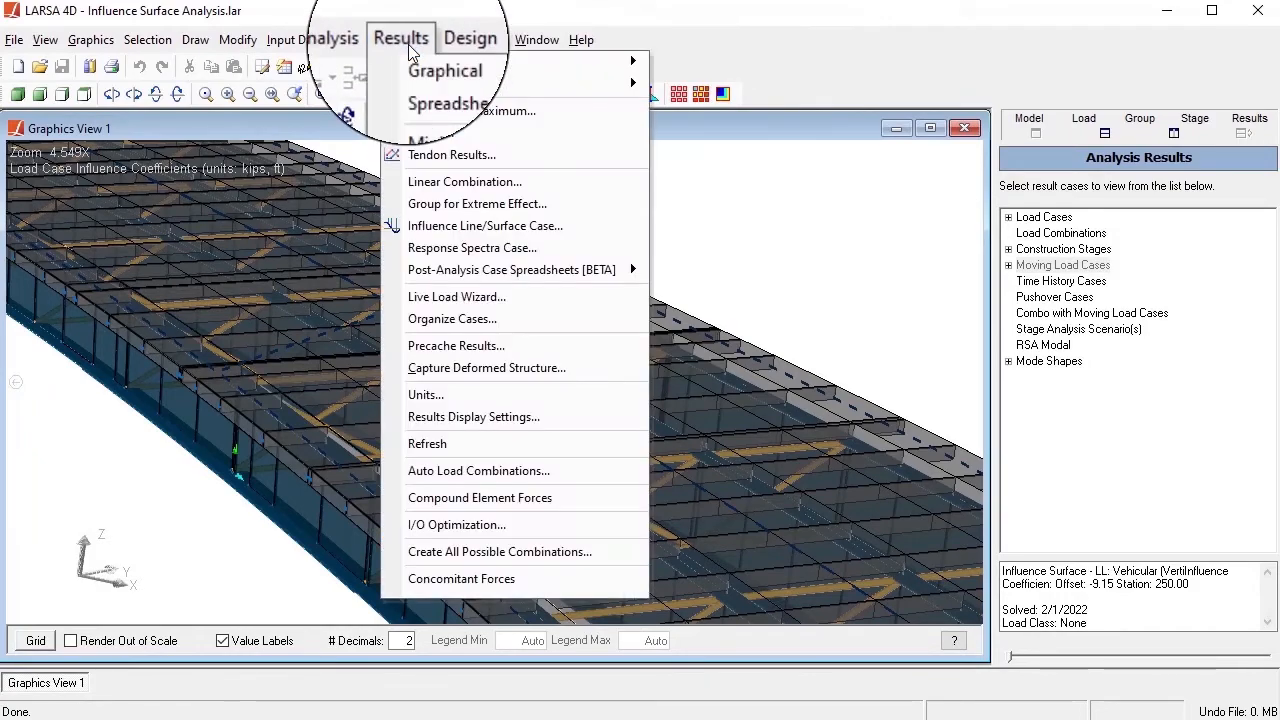
mouse_move(485, 228)
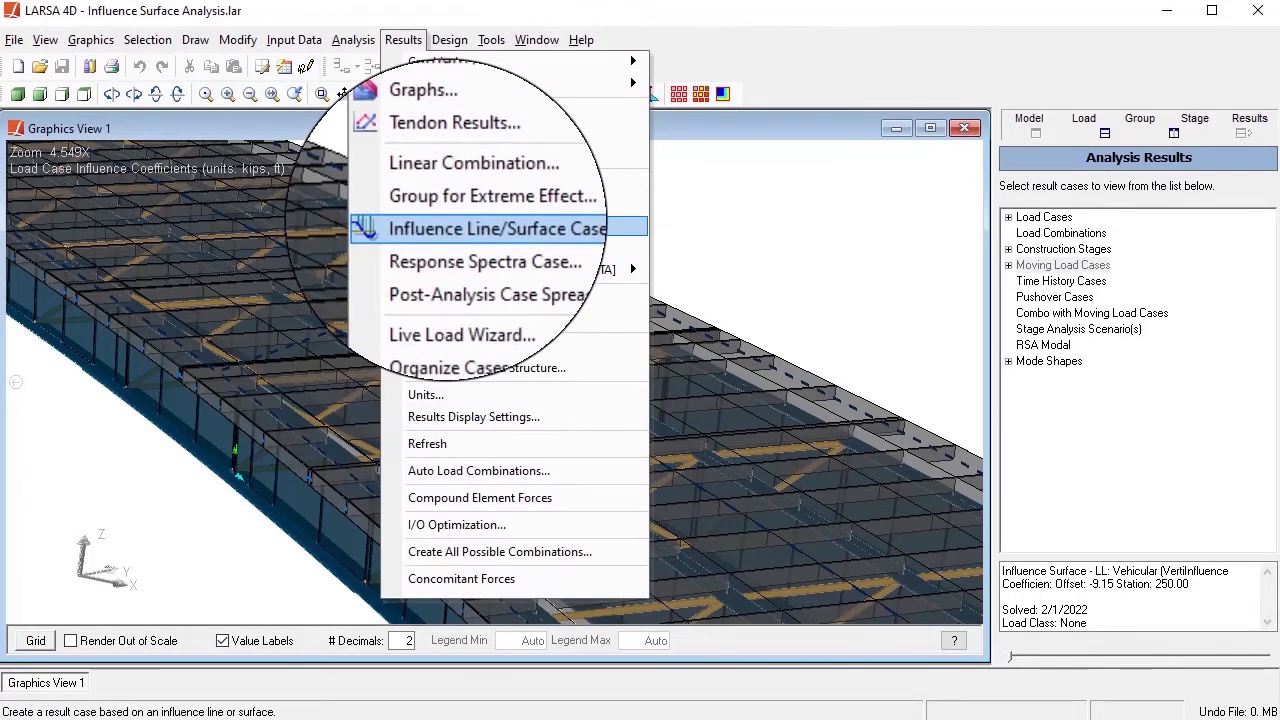
click(495, 228)
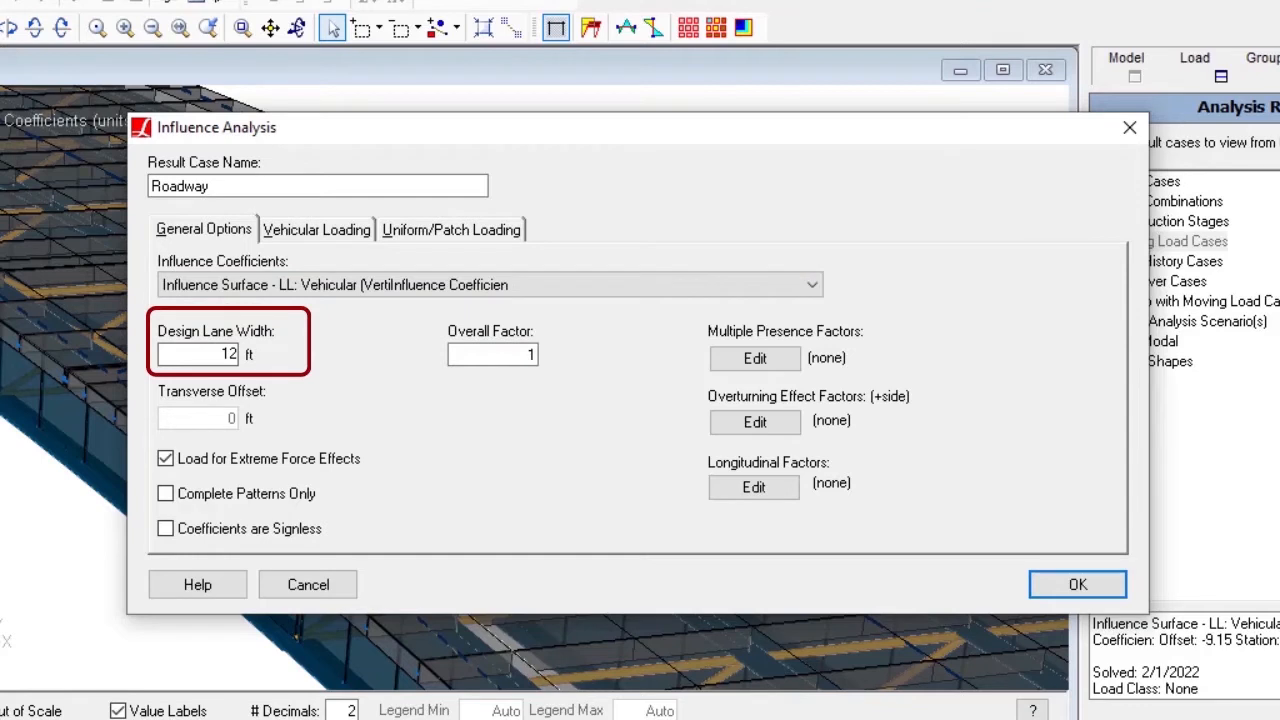
click(198, 418)
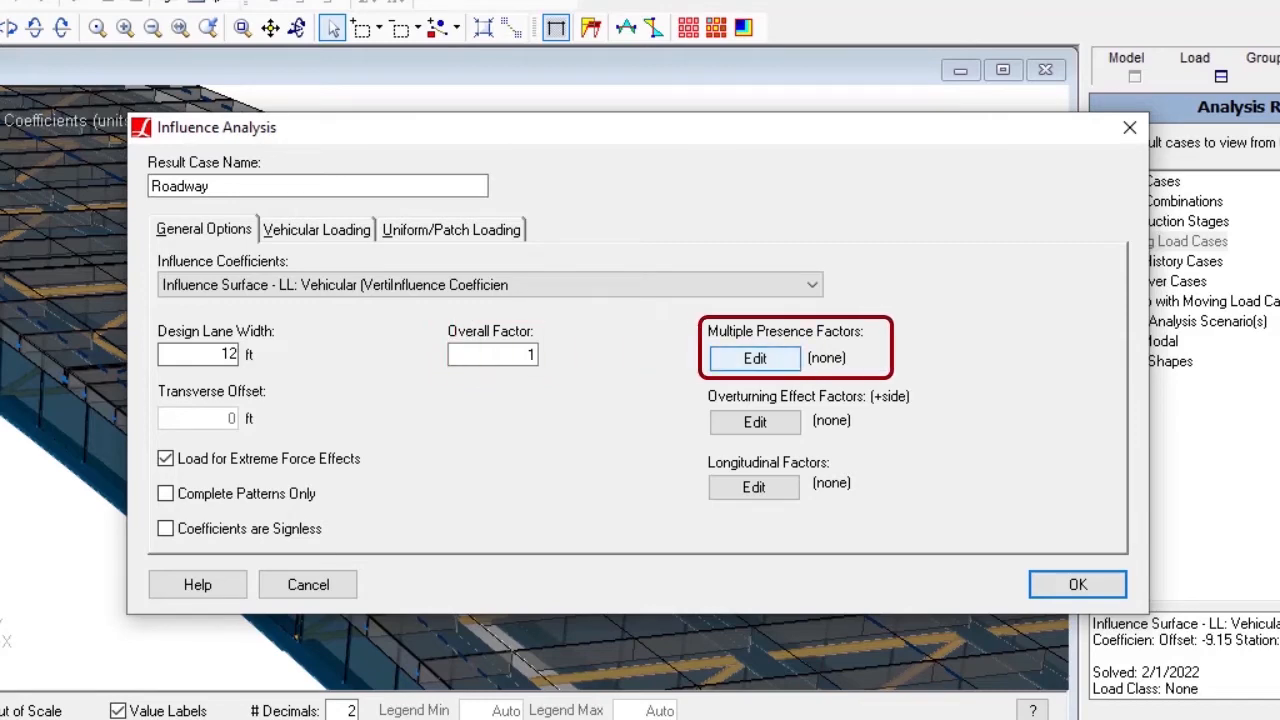
Step: In the Curve Editor, enter presence factors 1.2, 1.0, 0.85, 0.65 for lanes 1–4
click(754, 358)
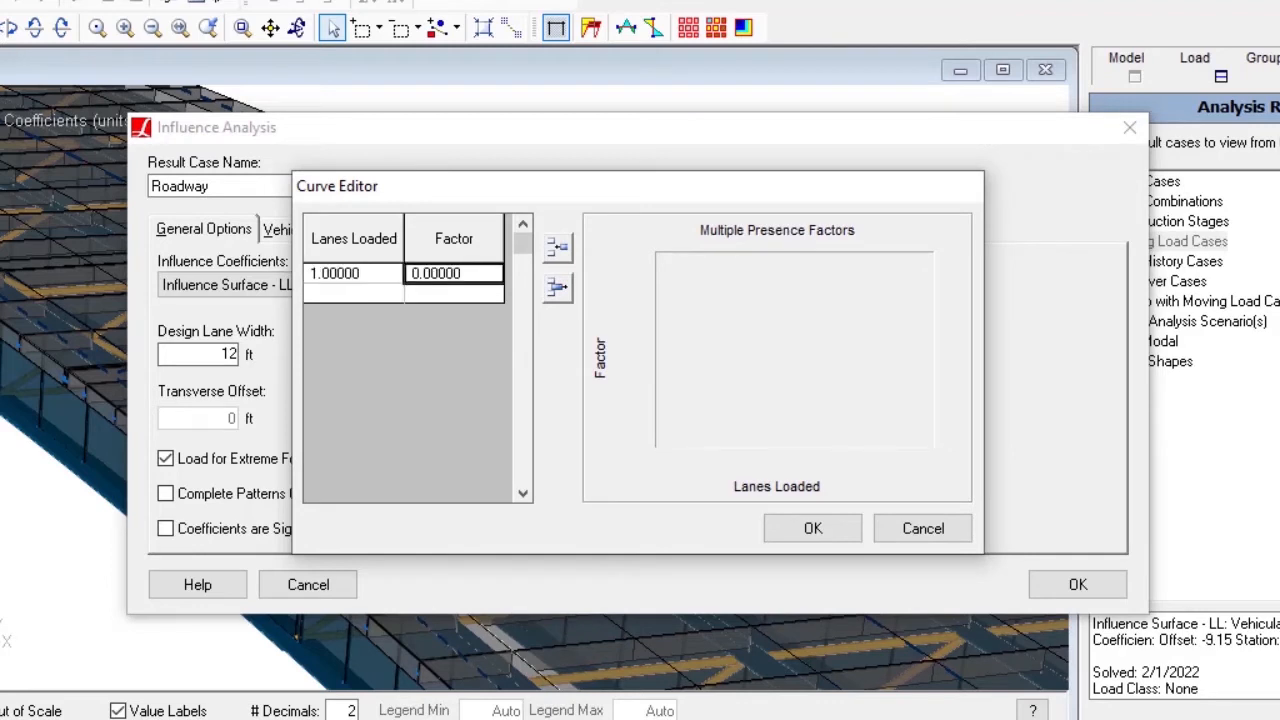
text(1.20000)
click(354, 293)
text(2.00000)
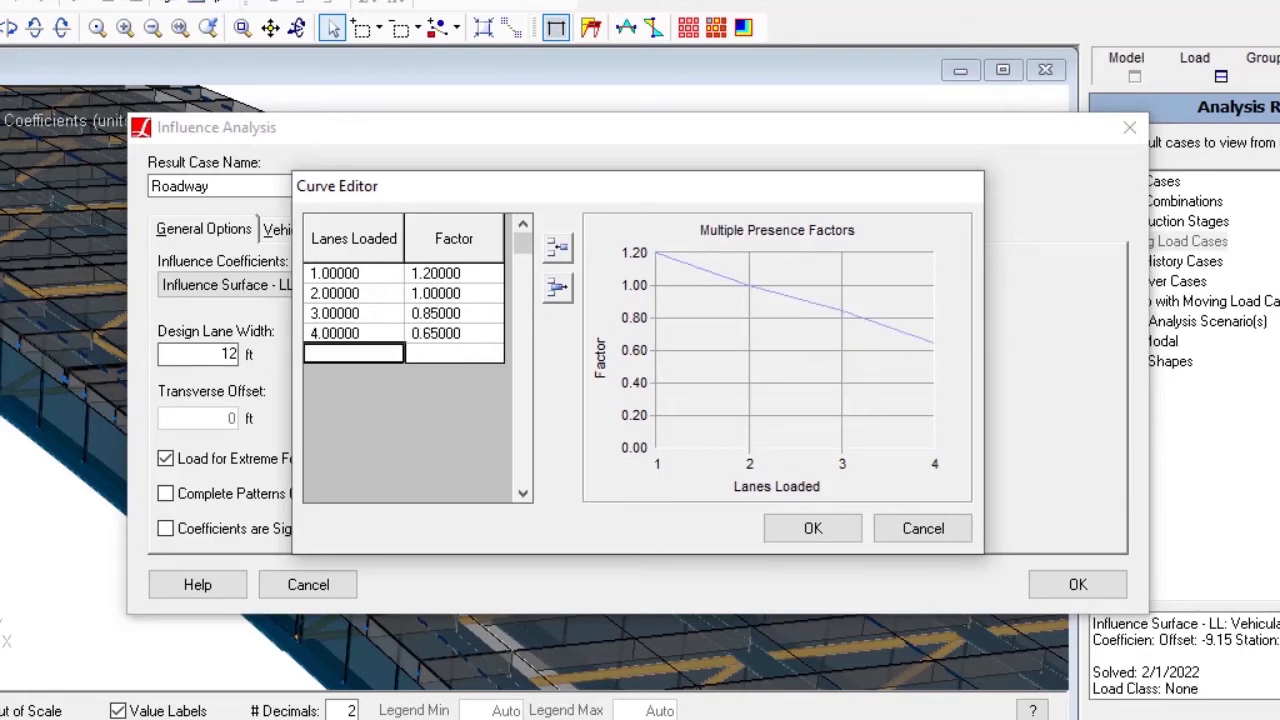
click(812, 528)
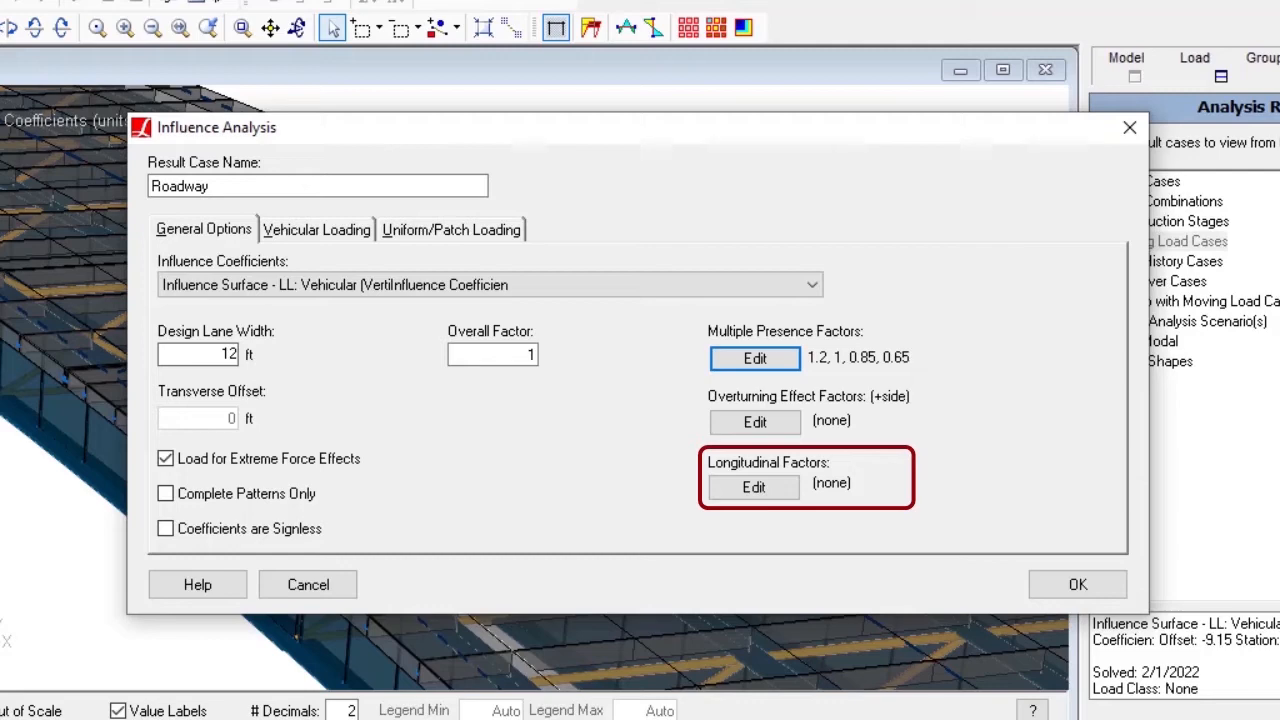
Step: Add an HL-93 design truck lane type and a design tandem lane type at factor 1.33
click(316, 229)
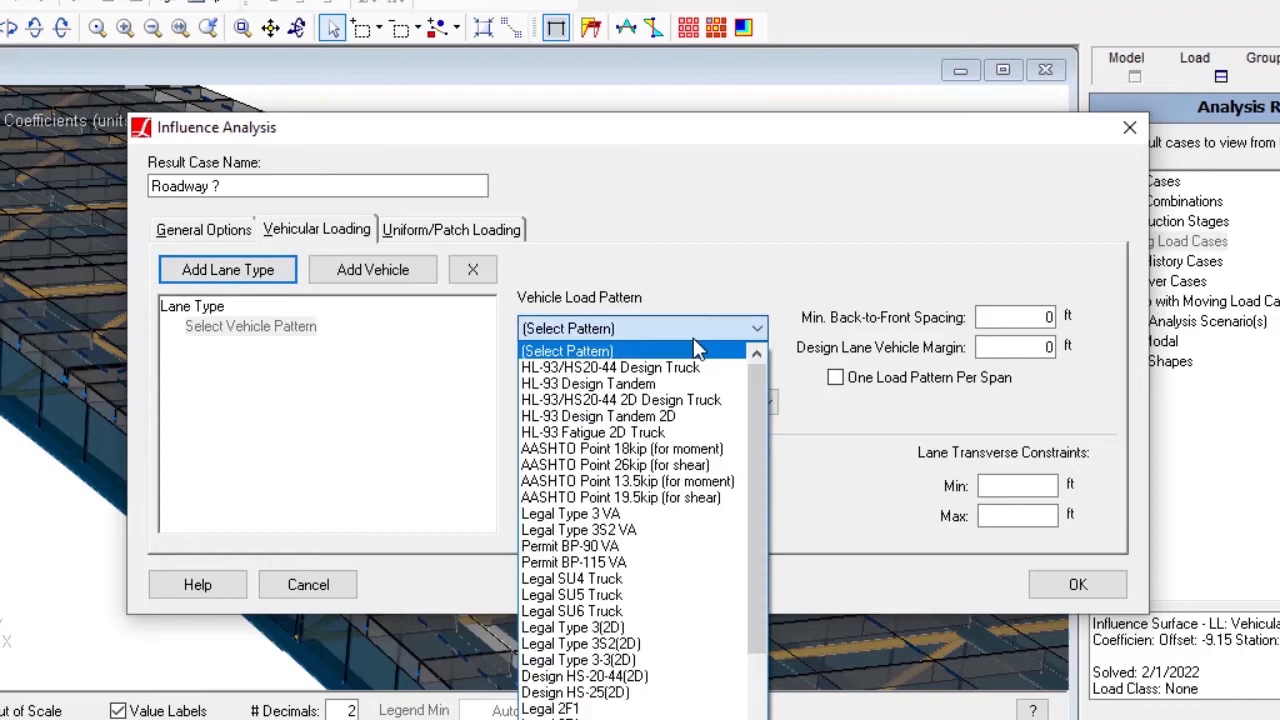
click(621, 399)
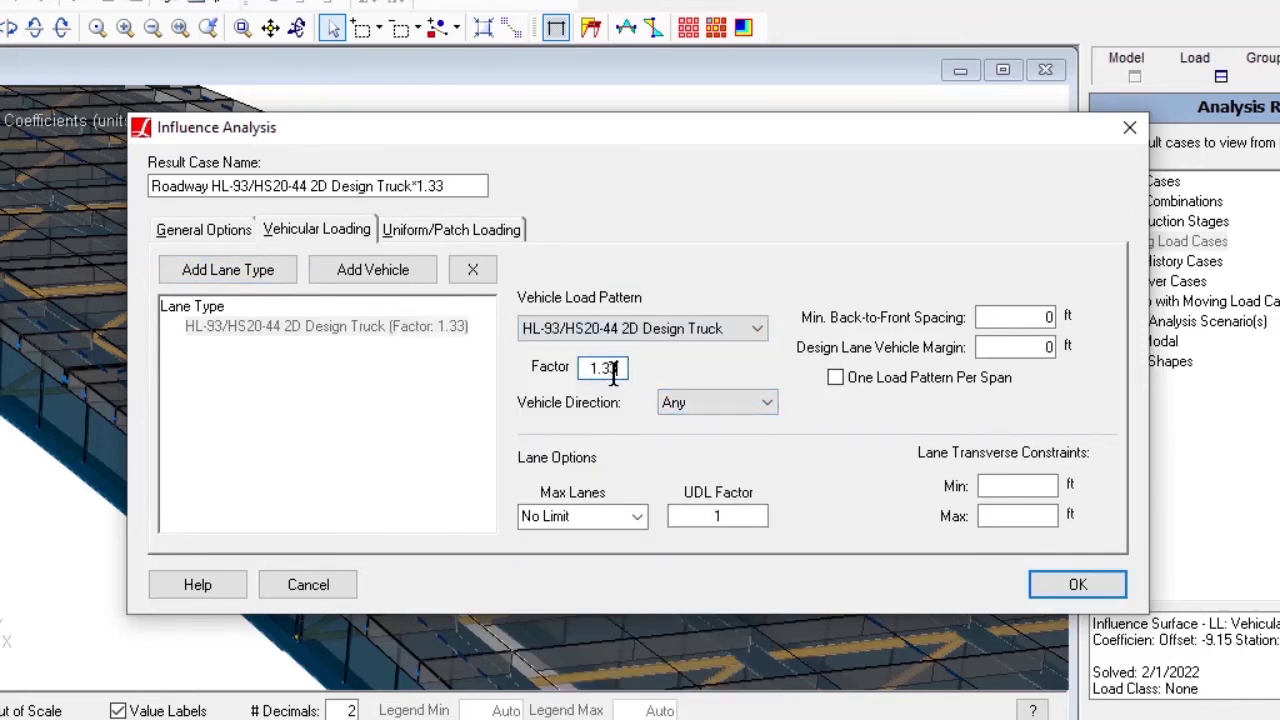
click(227, 269)
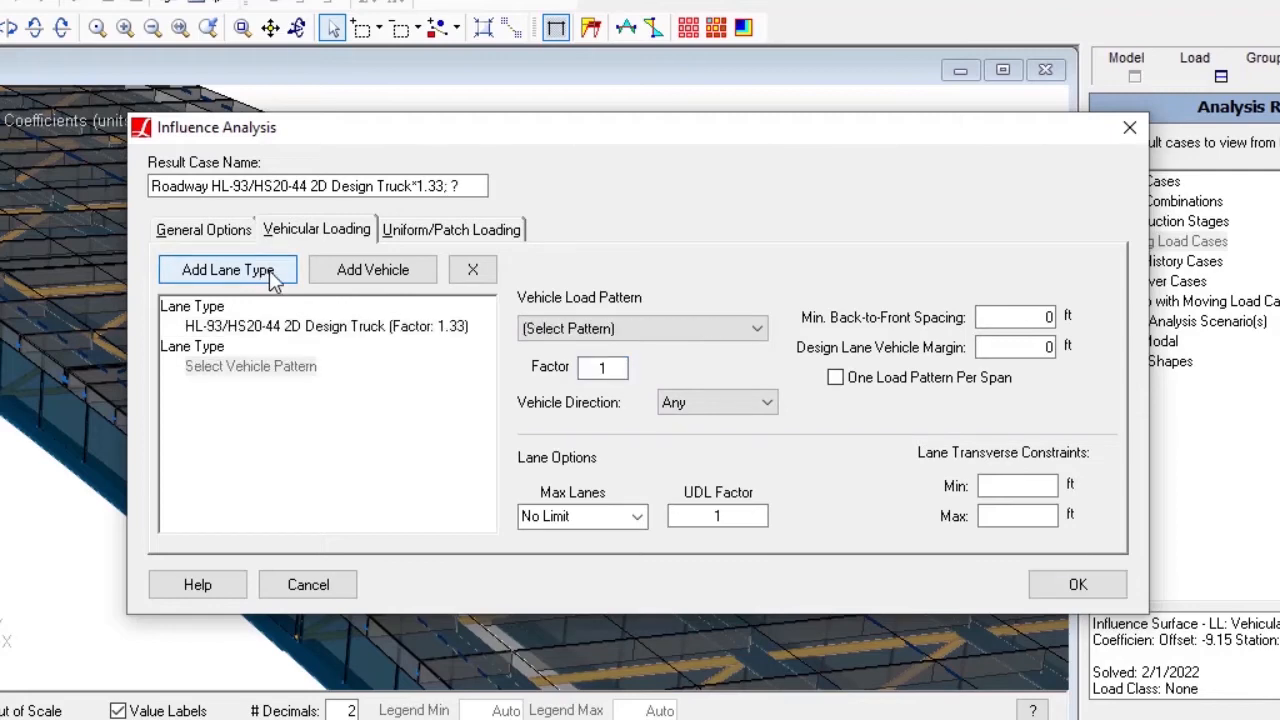
click(642, 328)
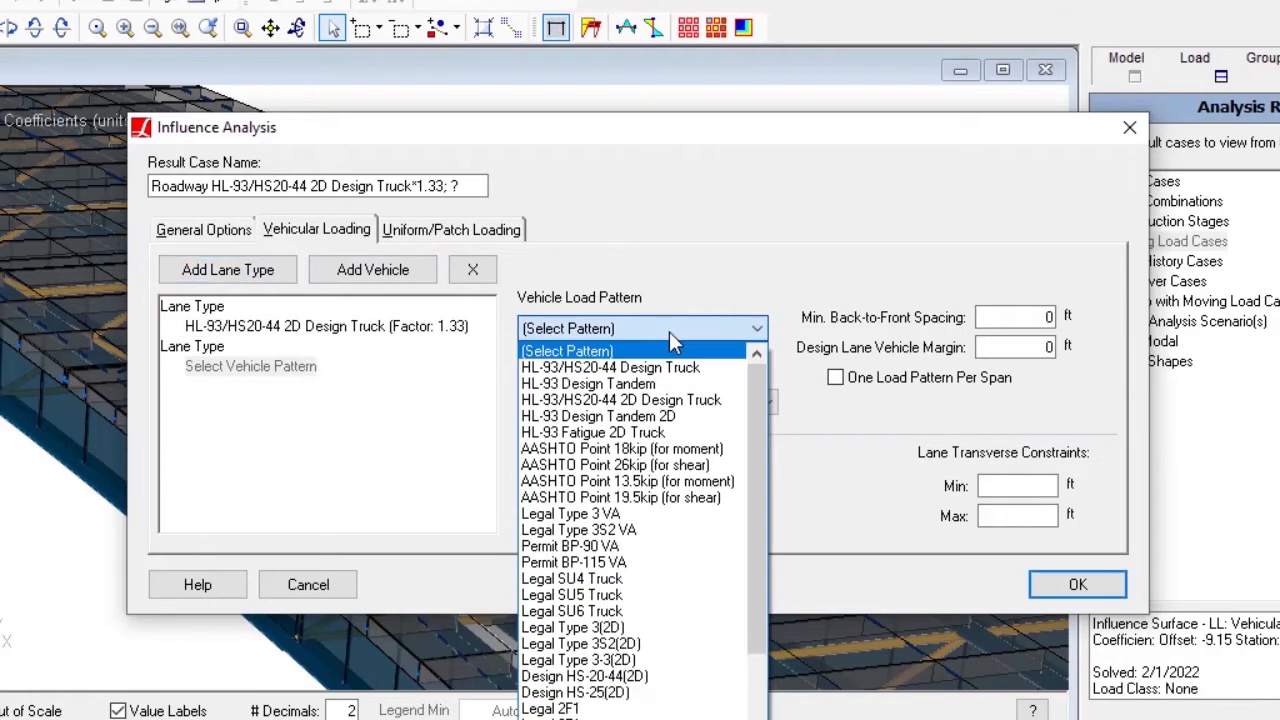
click(598, 416)
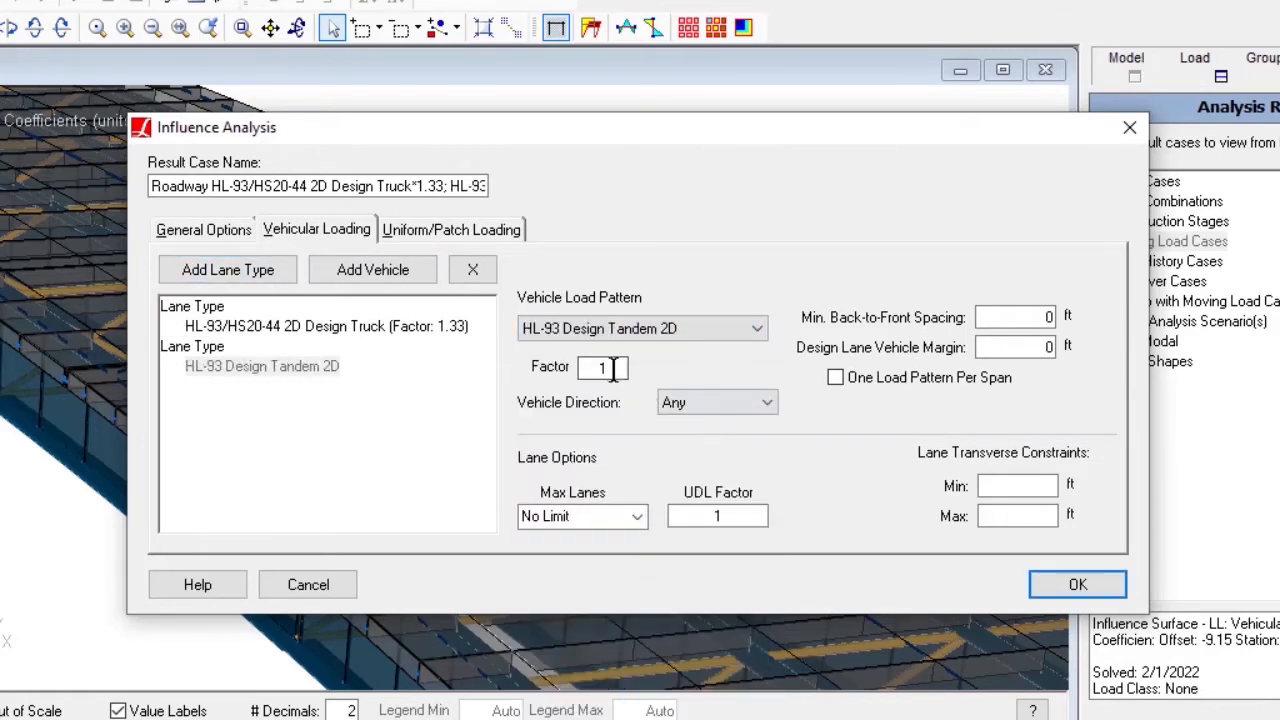
text(1.33)
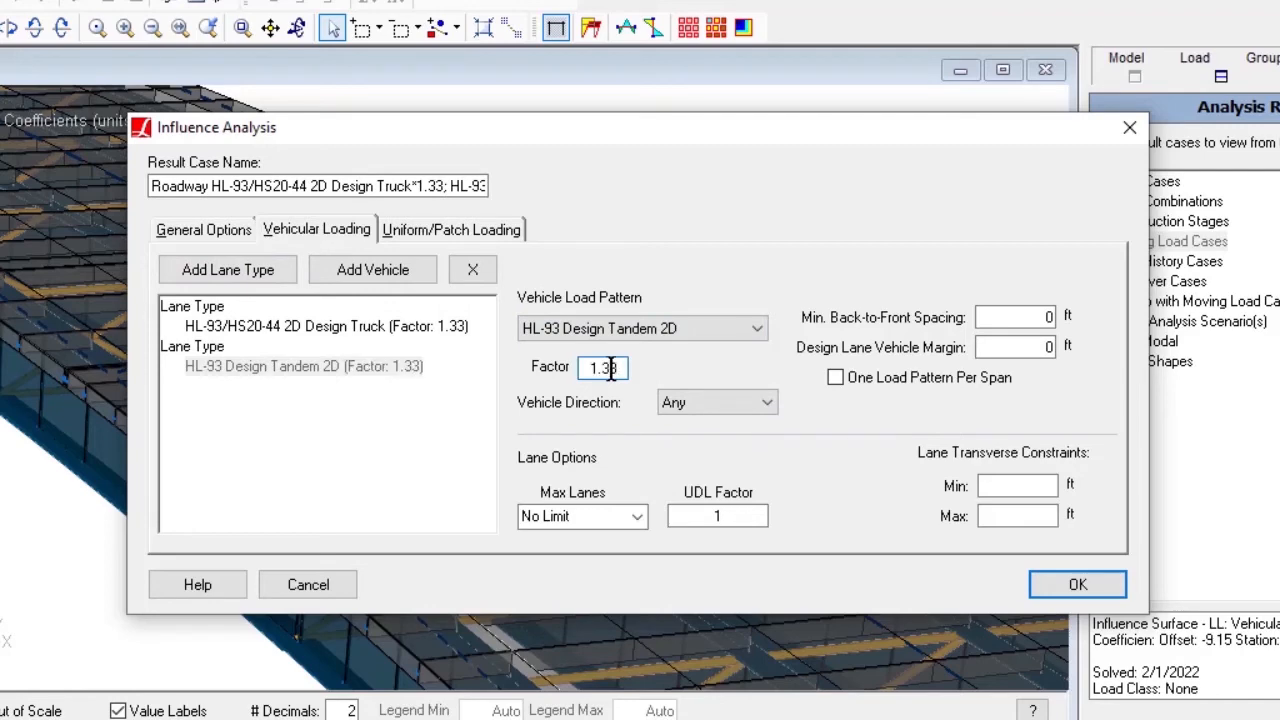
Step: Add a third lane type with two HL-93 design trucks at 1.197 and UDL factor 0.9
click(227, 269)
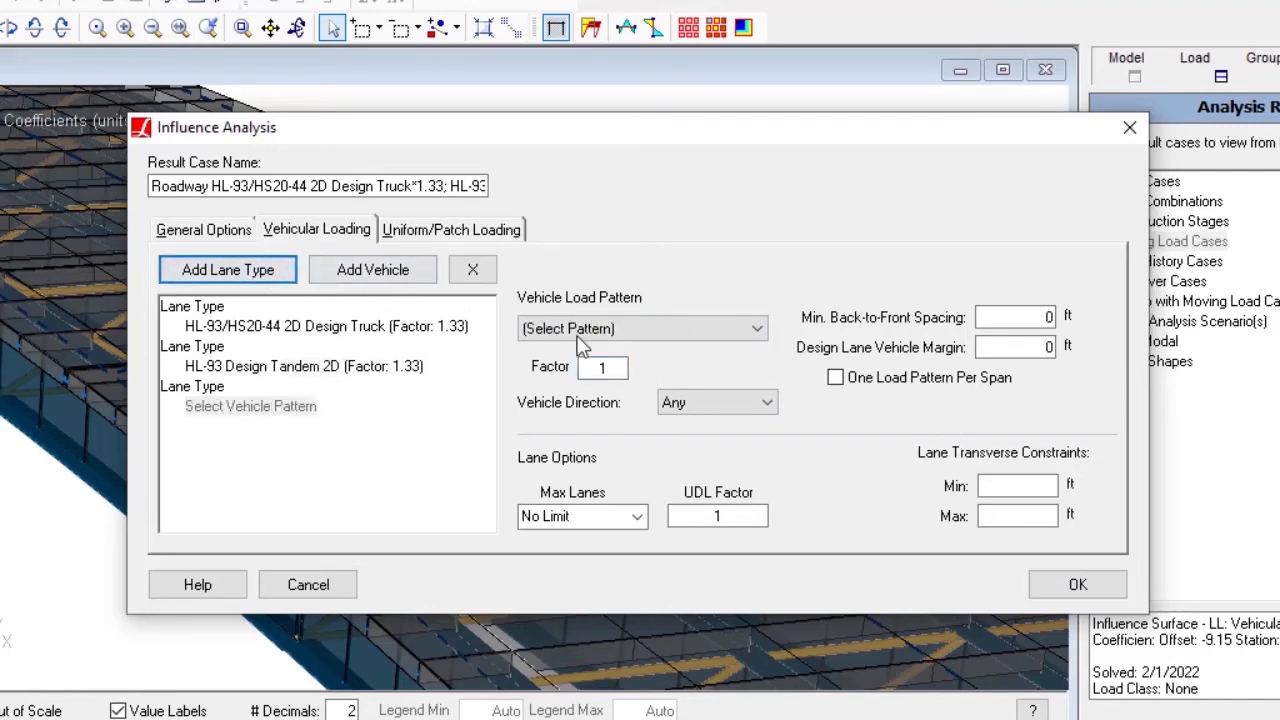
click(755, 328)
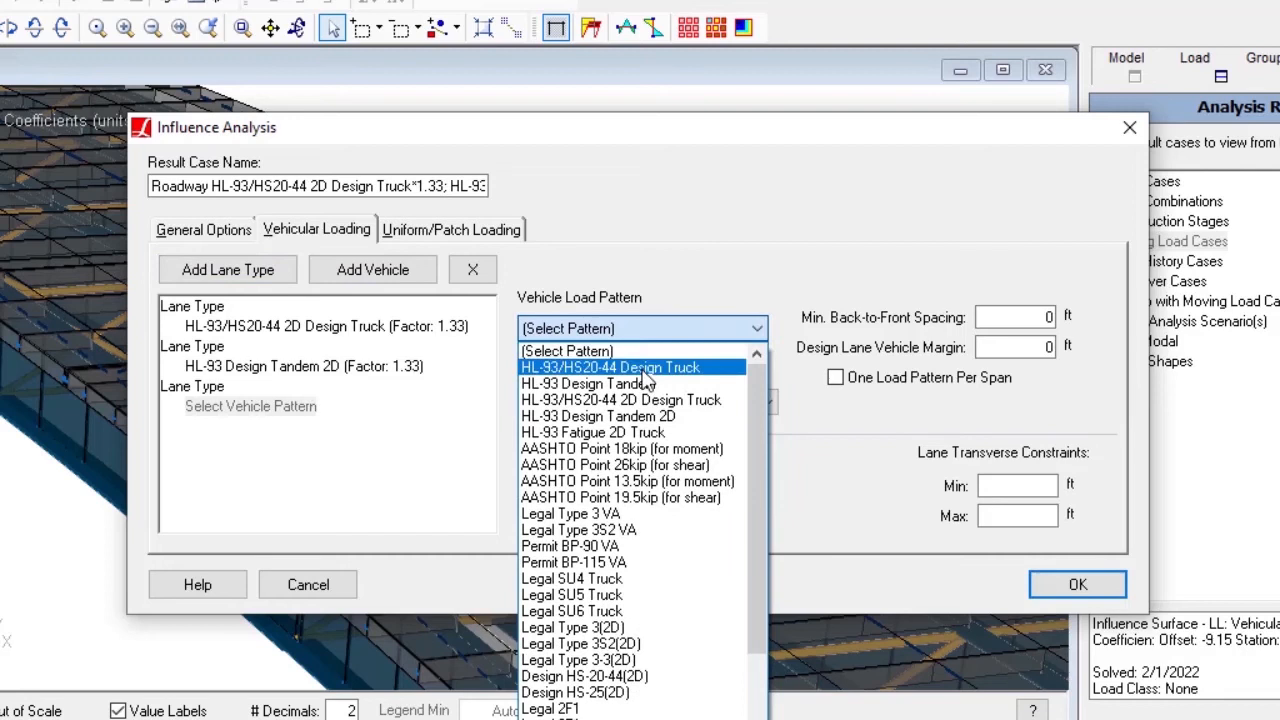
click(610, 367)
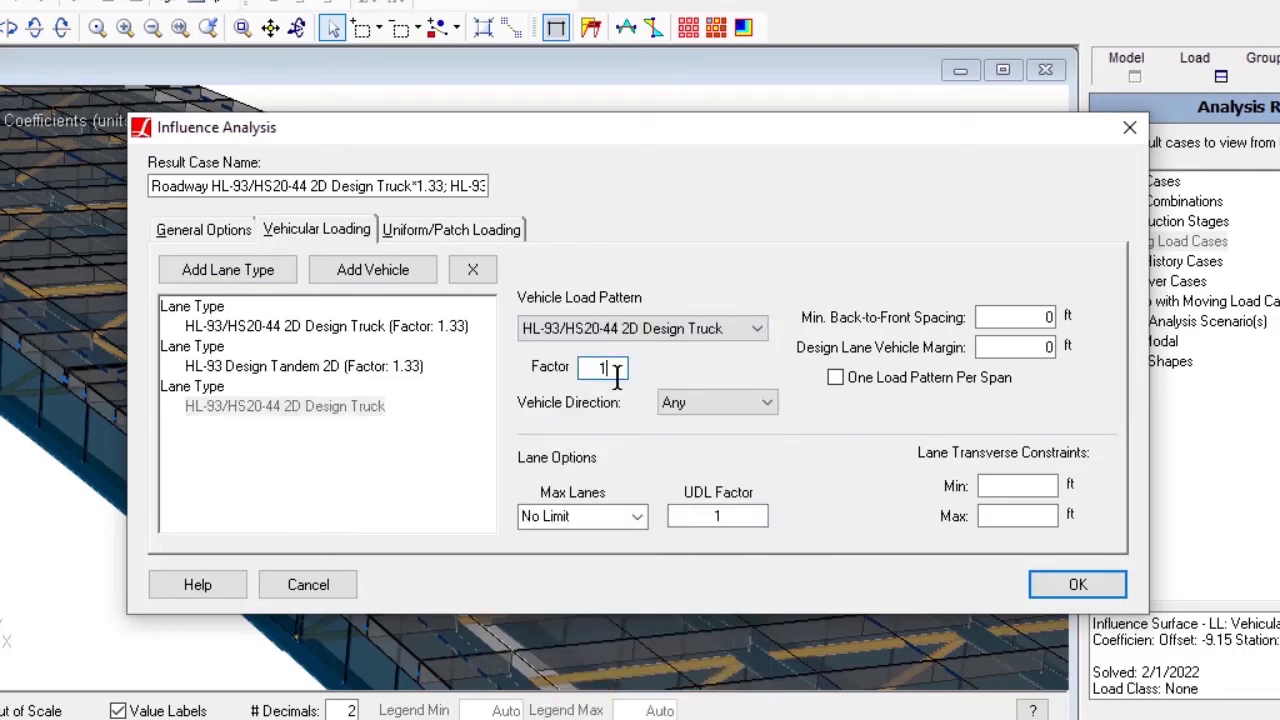
text(1.197)
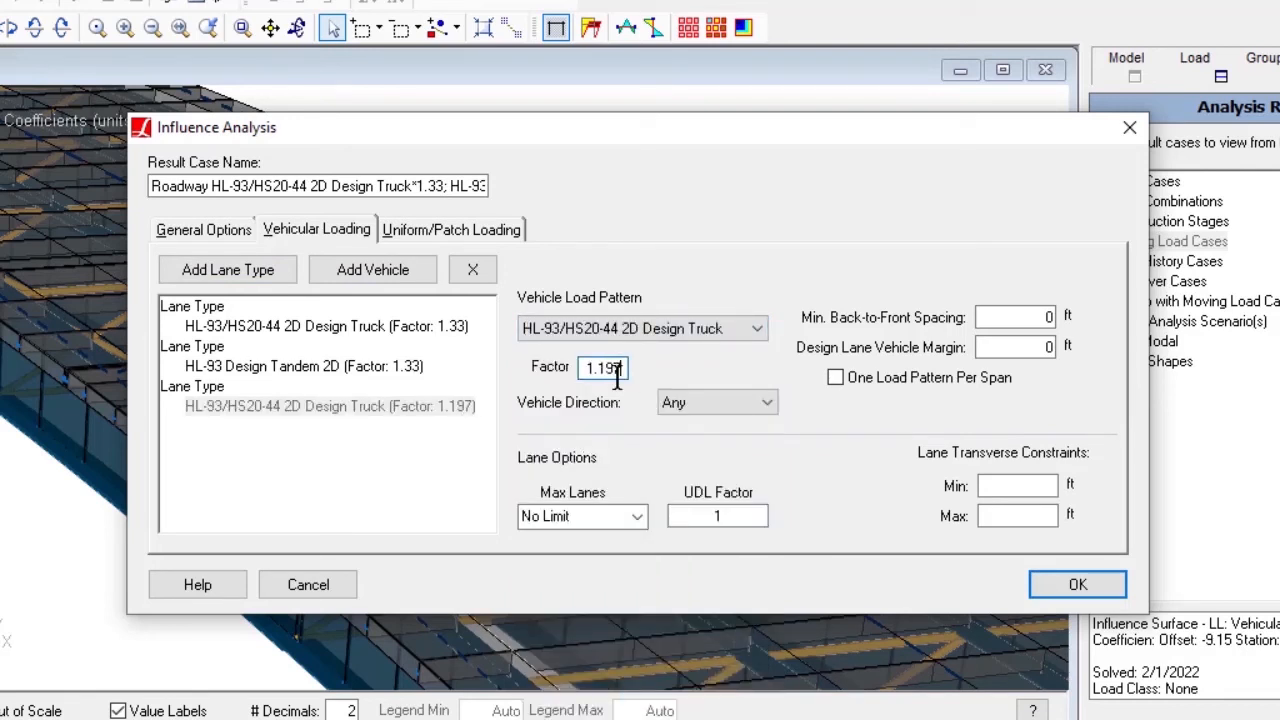
click(372, 269)
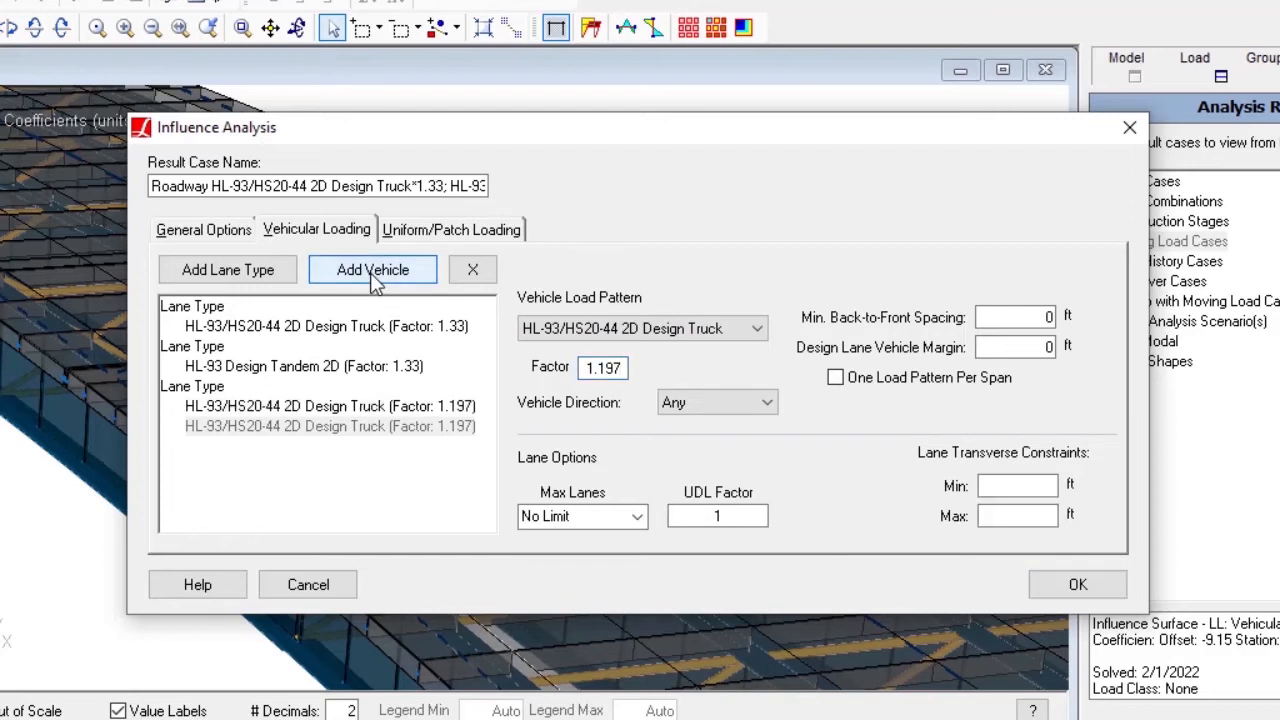
click(372, 270)
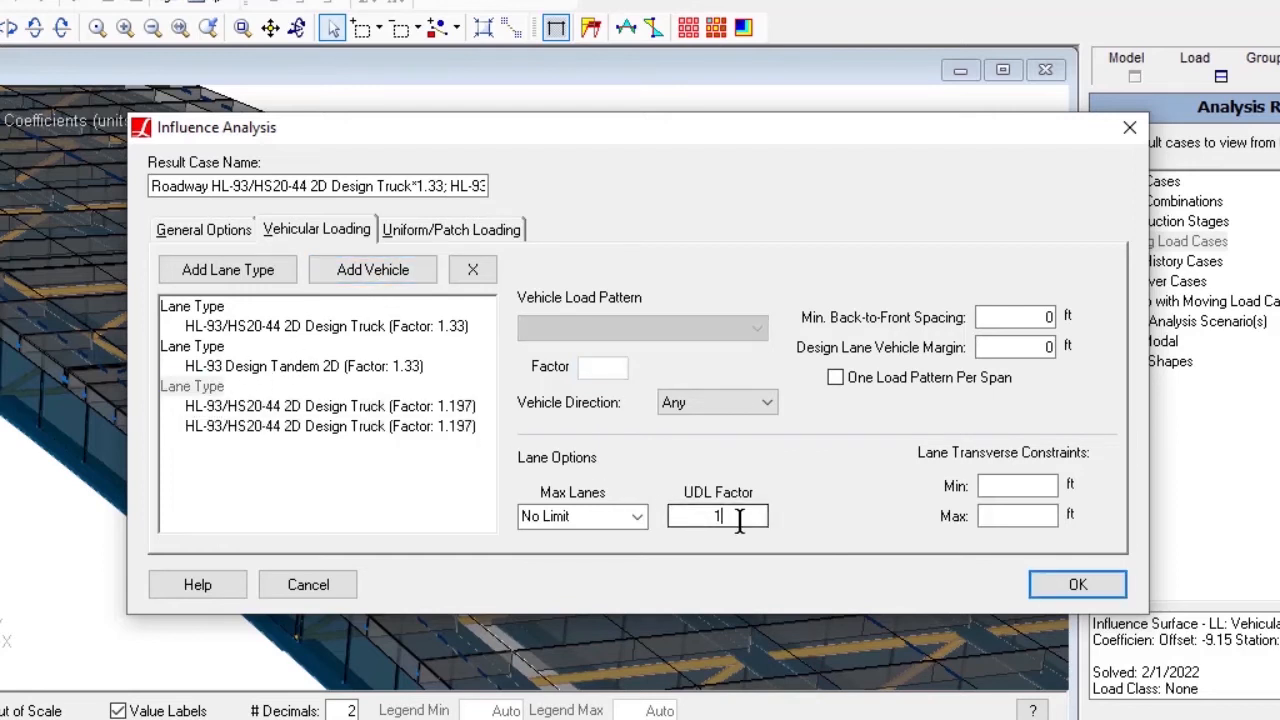
text(0.9)
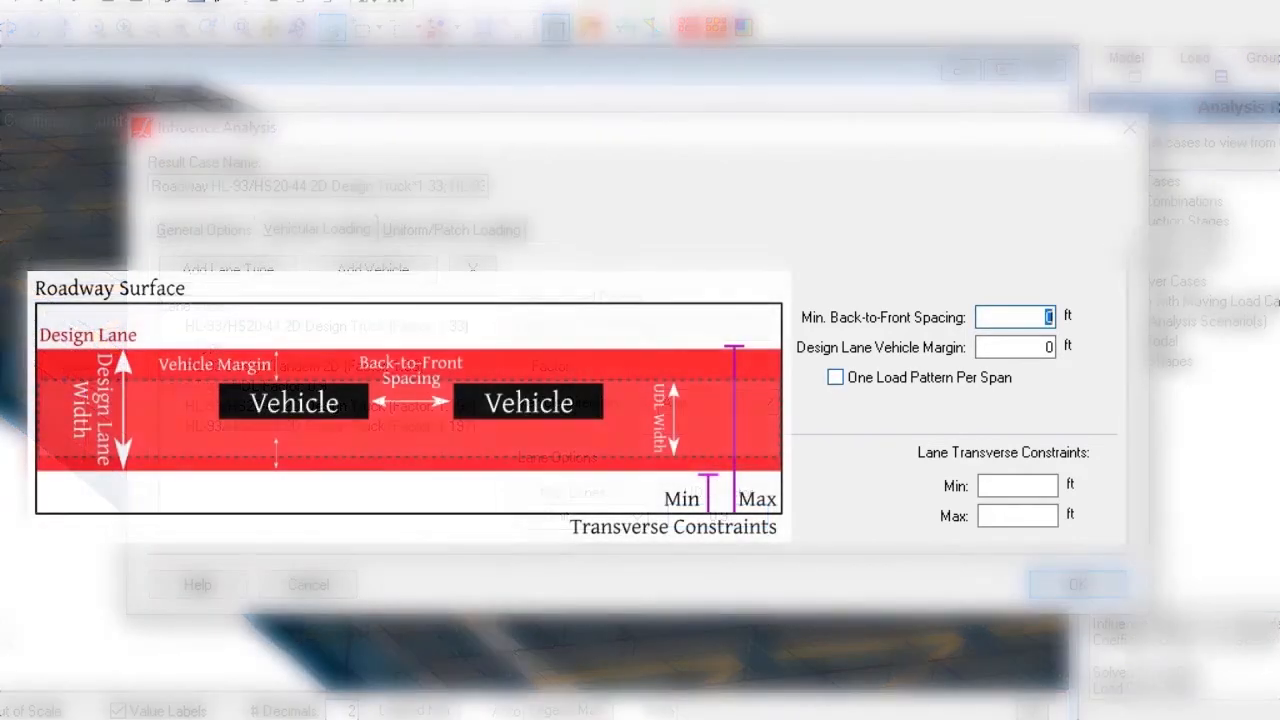
Step: Set the third lane's 50 ft back-to-front spacing and check One Load Pattern Per Span
text(50)
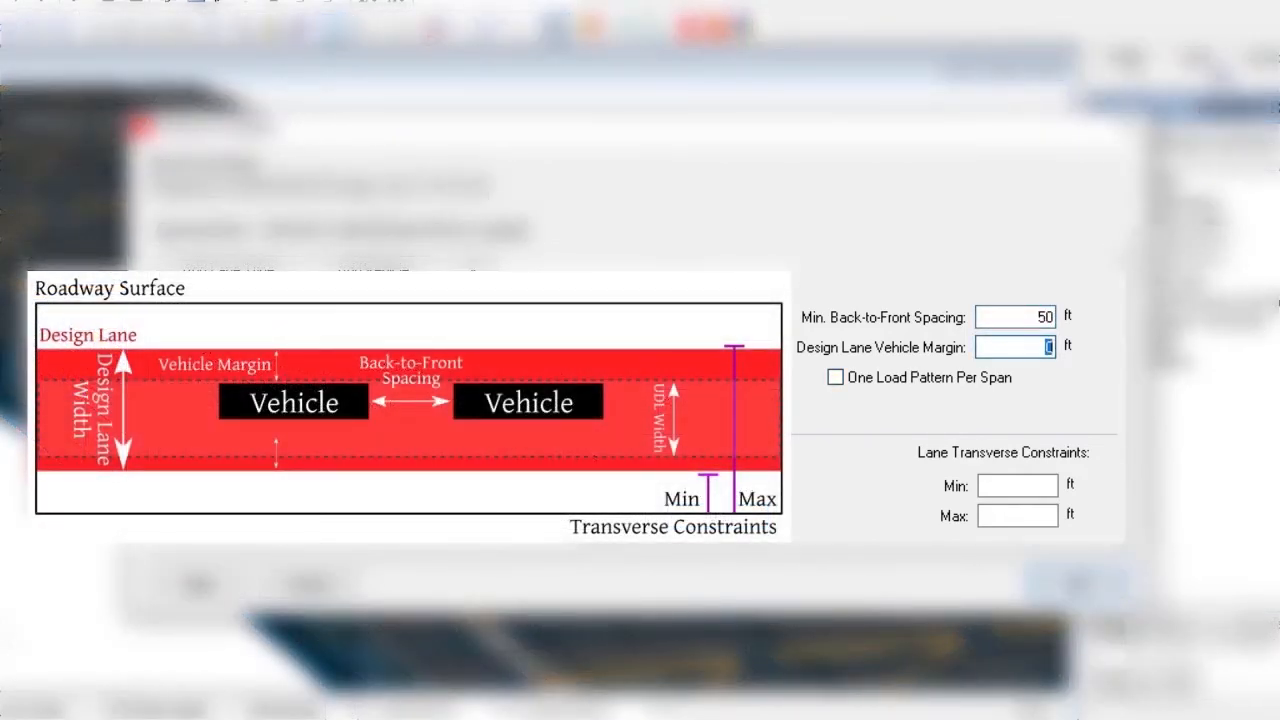
click(835, 377)
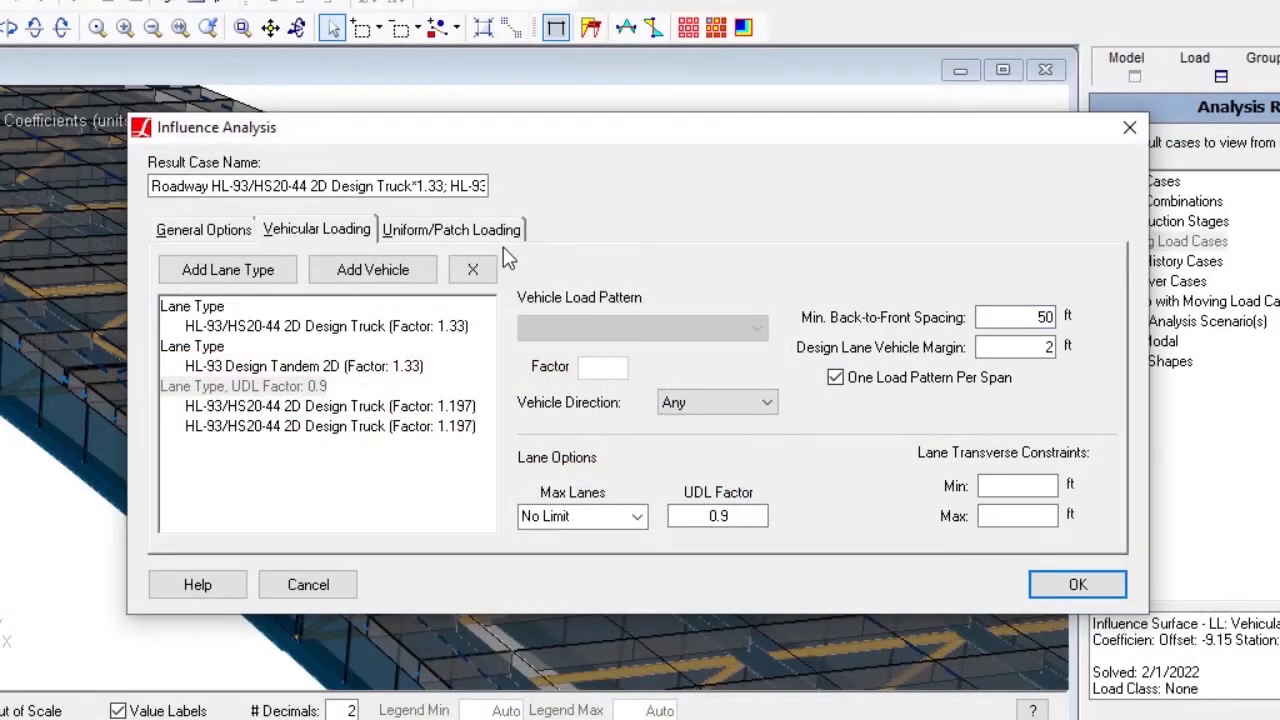
Step: Enter a 0.64 kips/ft uniform lane load with a UDL width of 10 per design lane
click(451, 229)
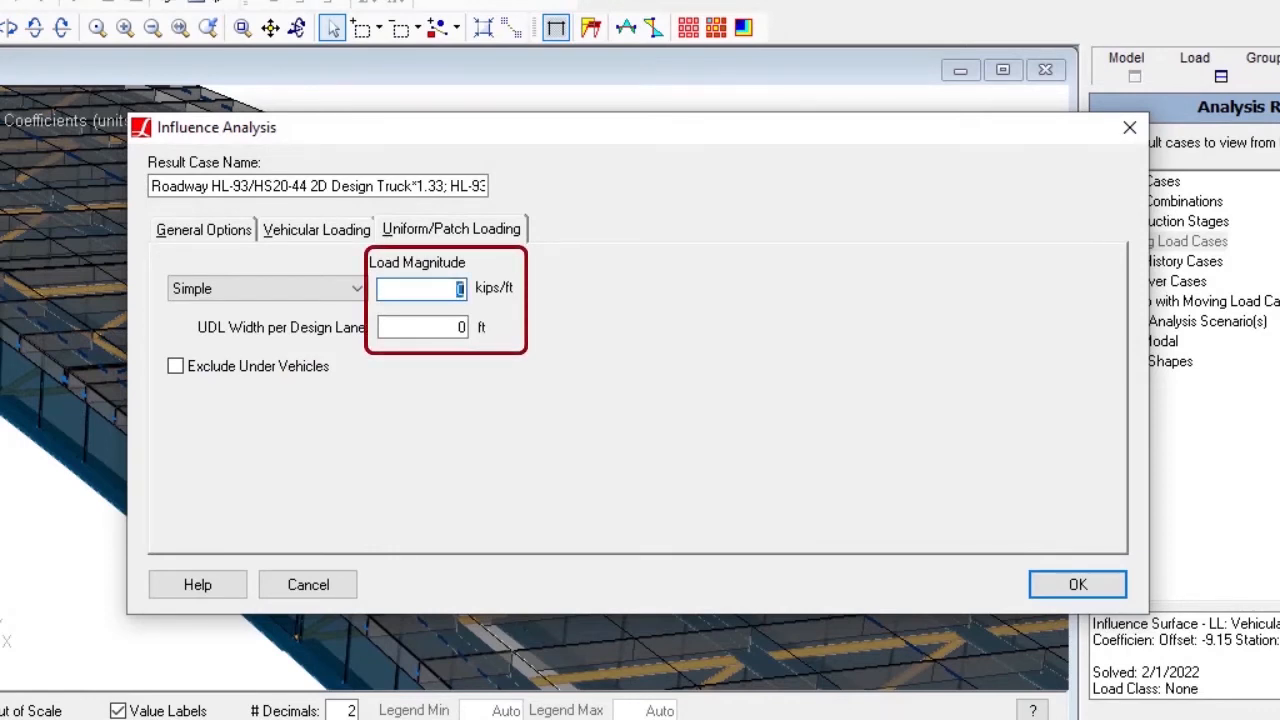
text(0.64)
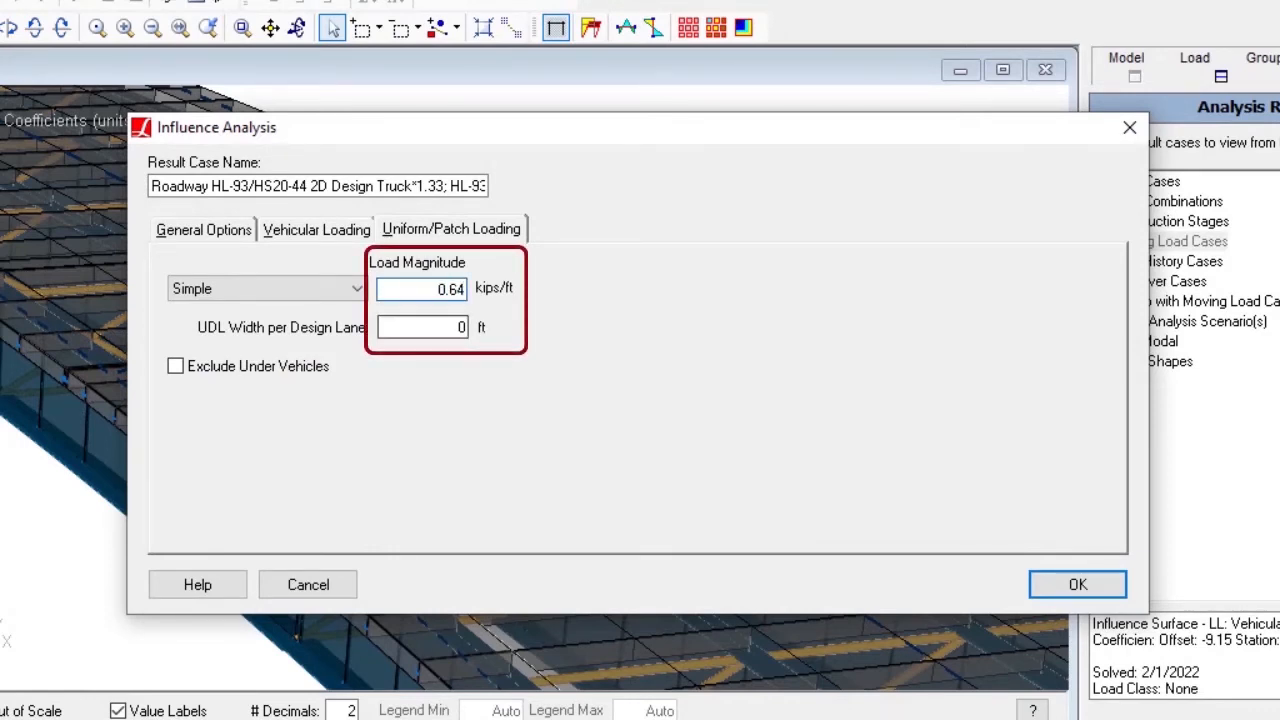
text(10)
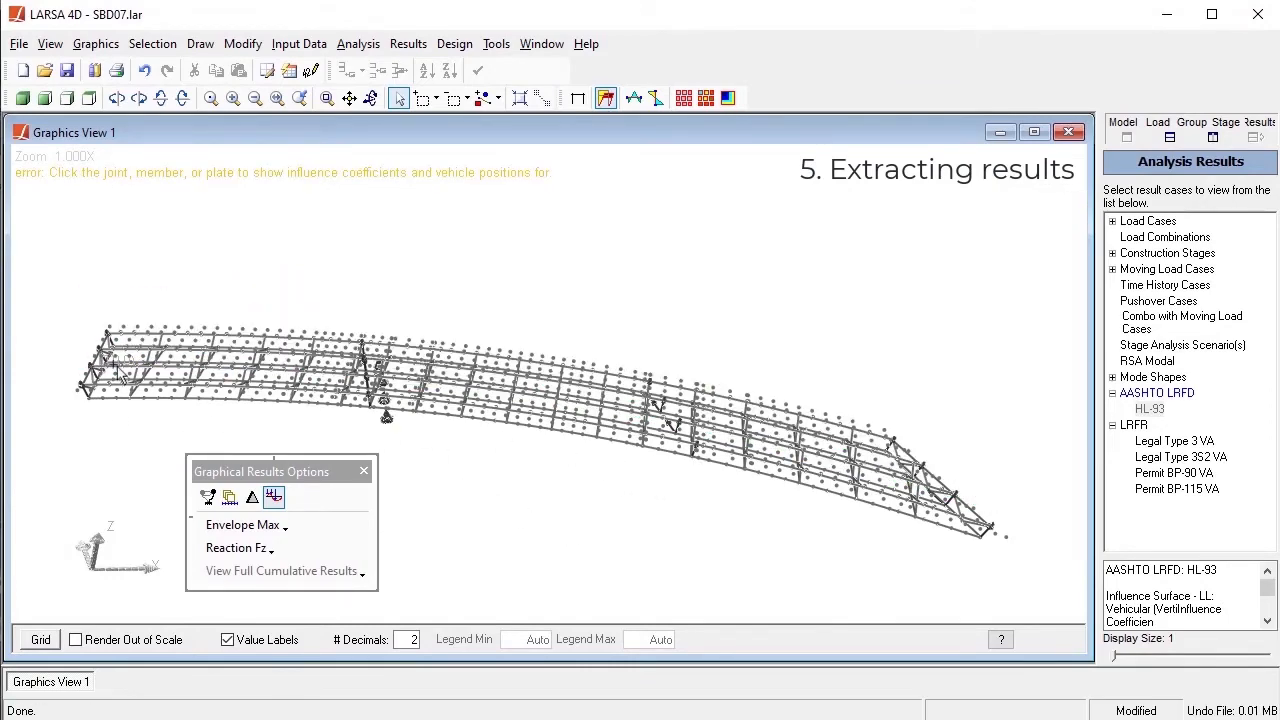
Step: Show joint 567's influence surface with placed trucks, then switch to the Min envelope
click(243, 525)
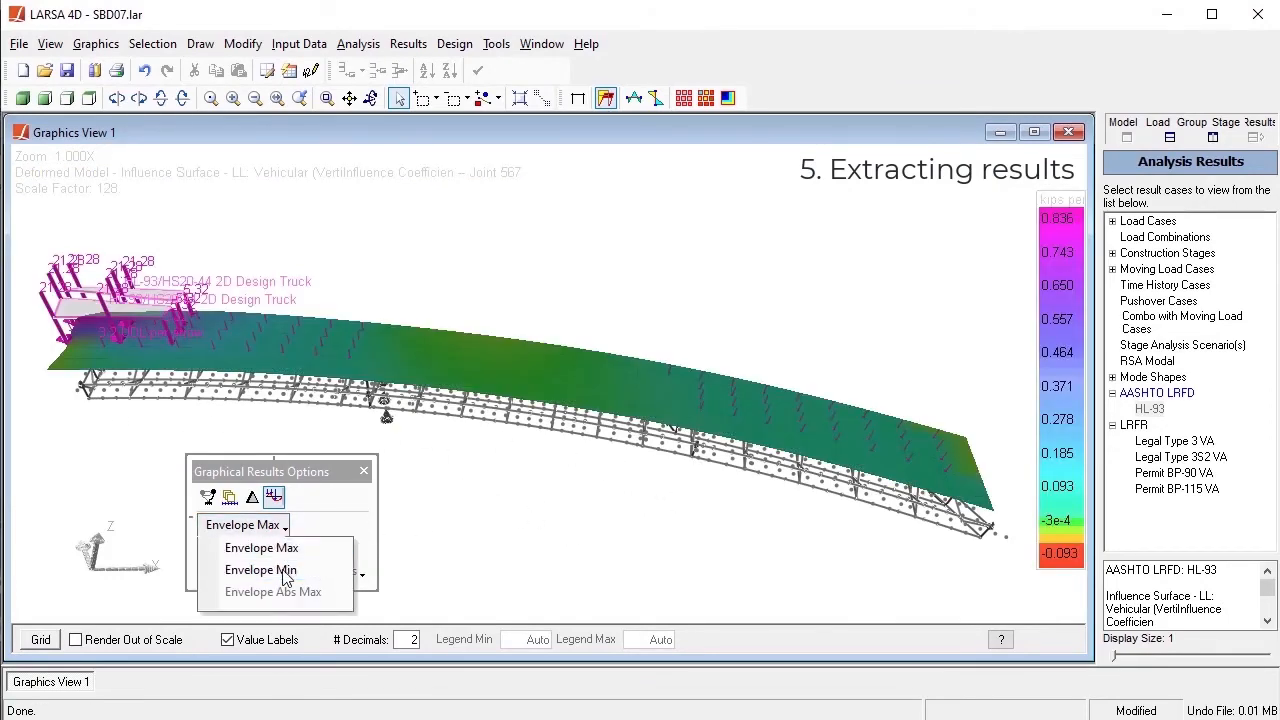
click(261, 569)
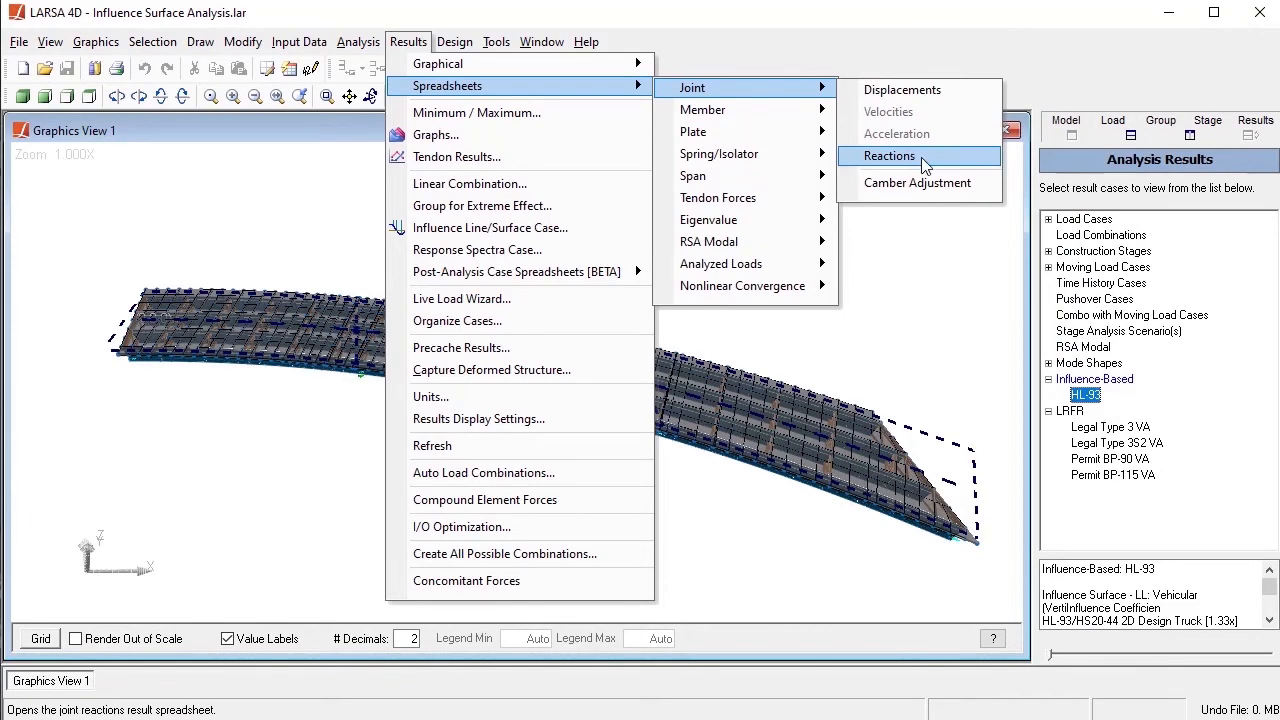
Step: Open the HL-93 joint reactions envelope spreadsheet and review the Force Z results
click(889, 156)
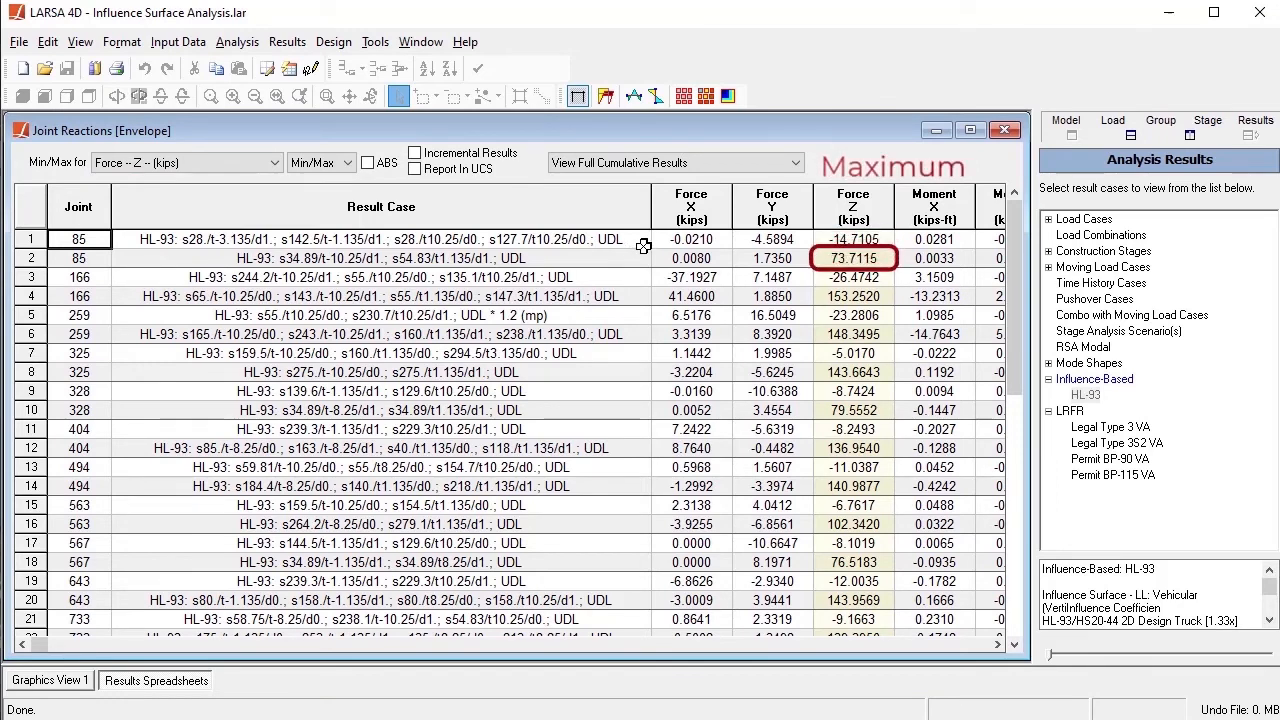
click(855, 239)
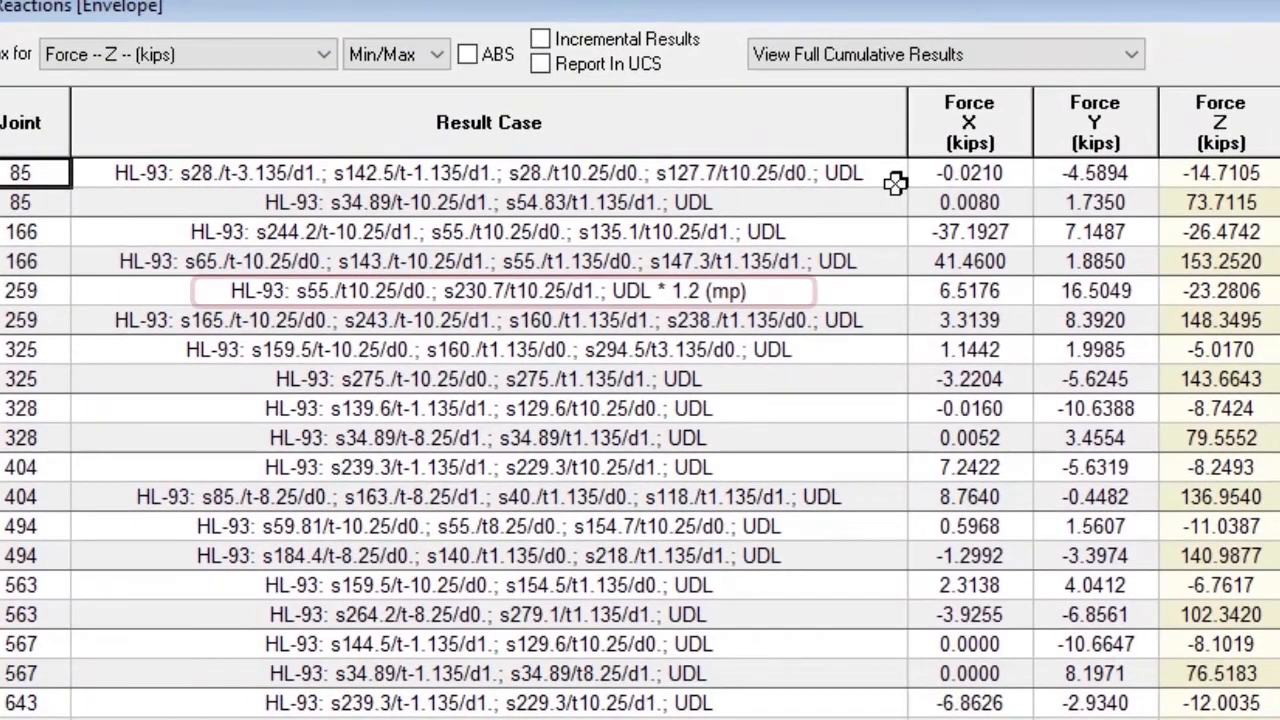
click(510, 291)
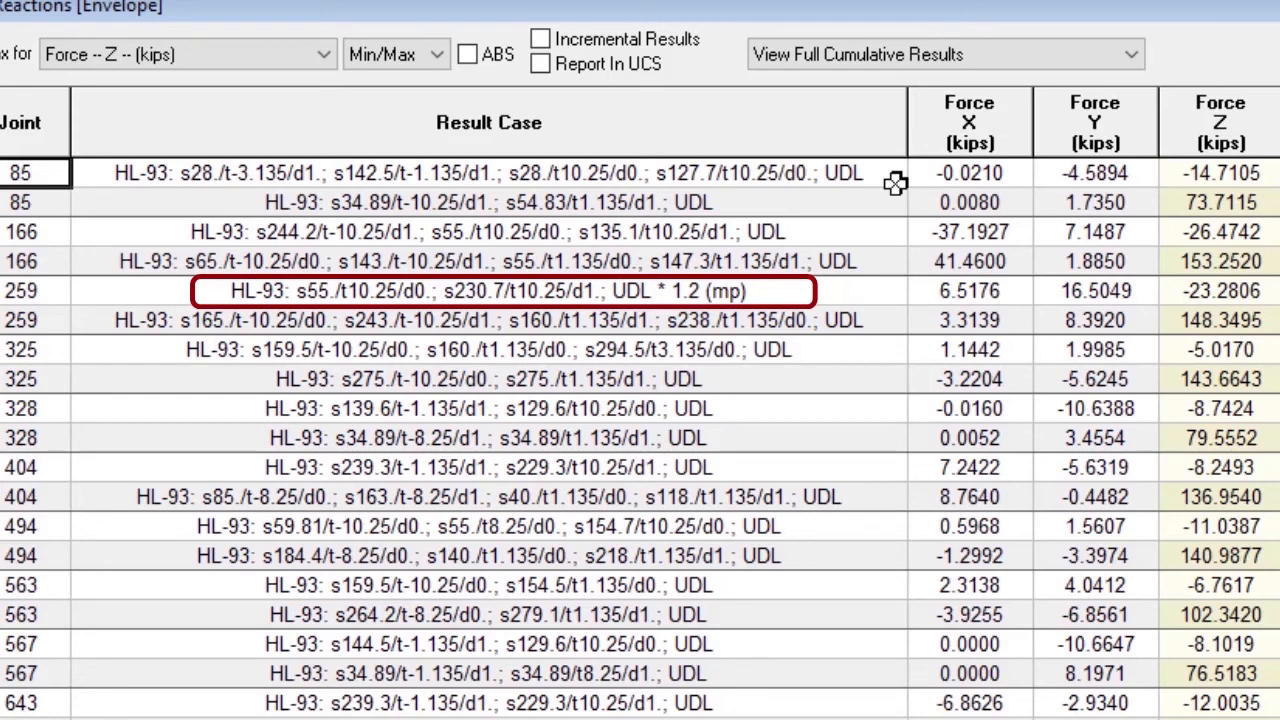
click(488, 172)
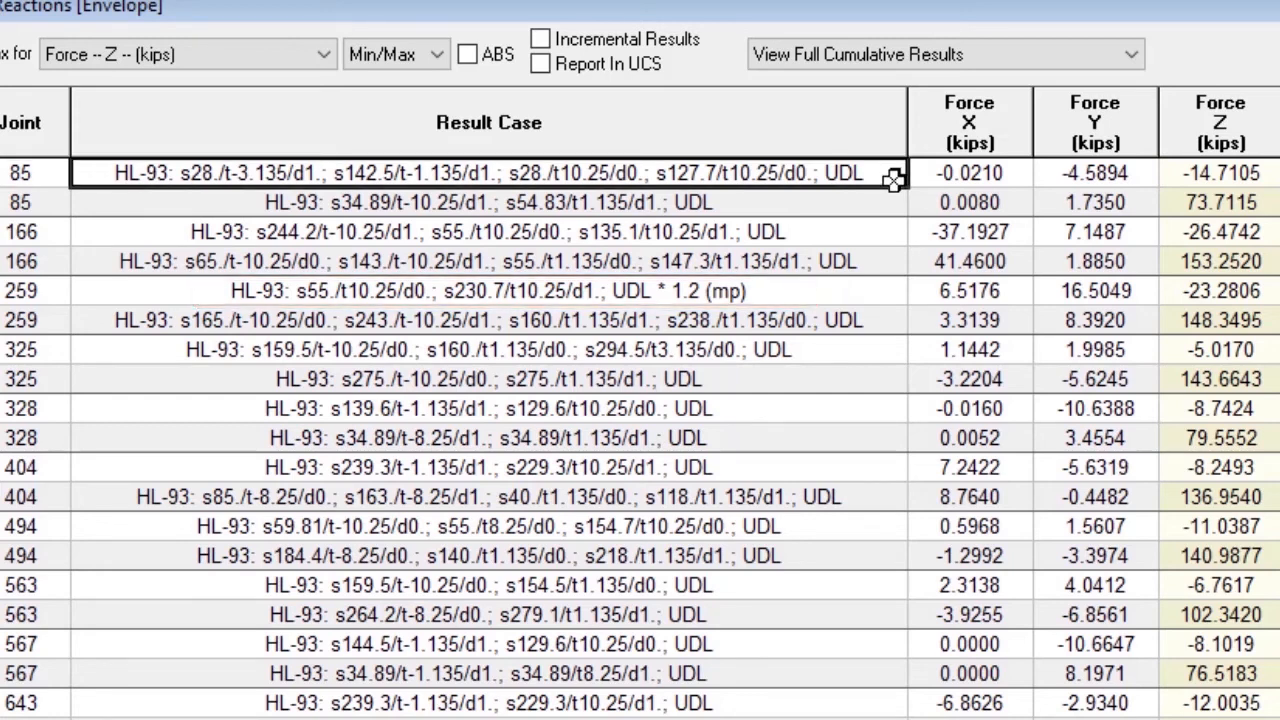